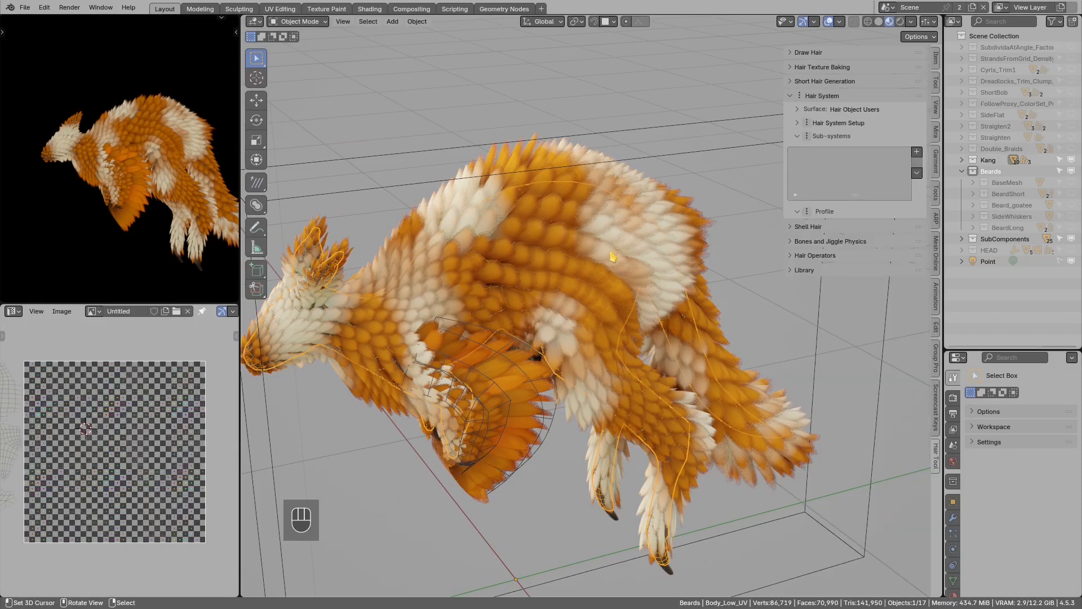
Inspect the kangaroo body mesh and its UVs, then return to the fur object.
key("Tab")
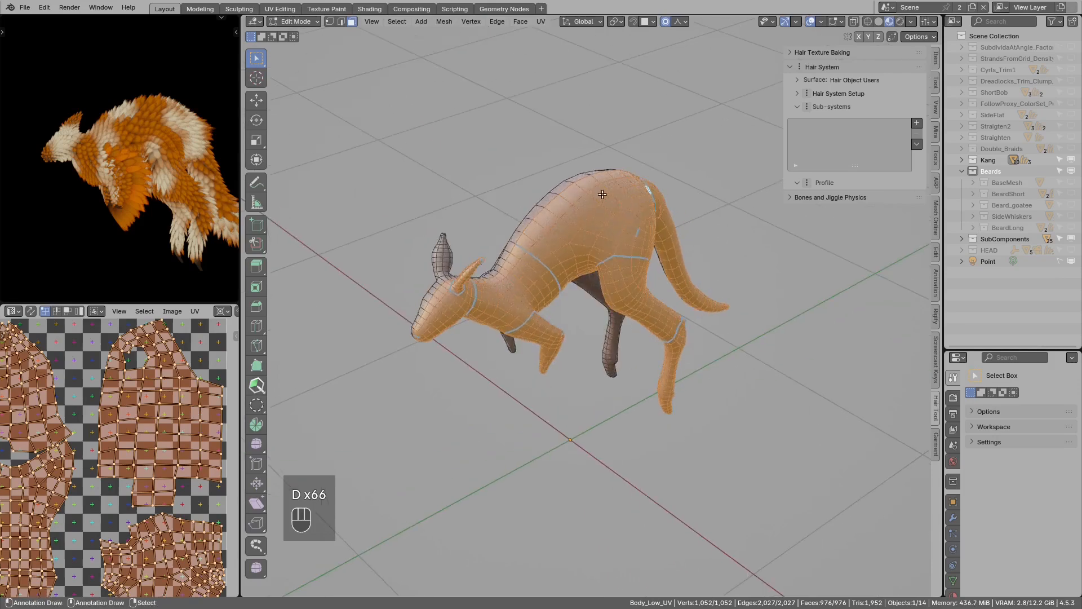
key("Tab")
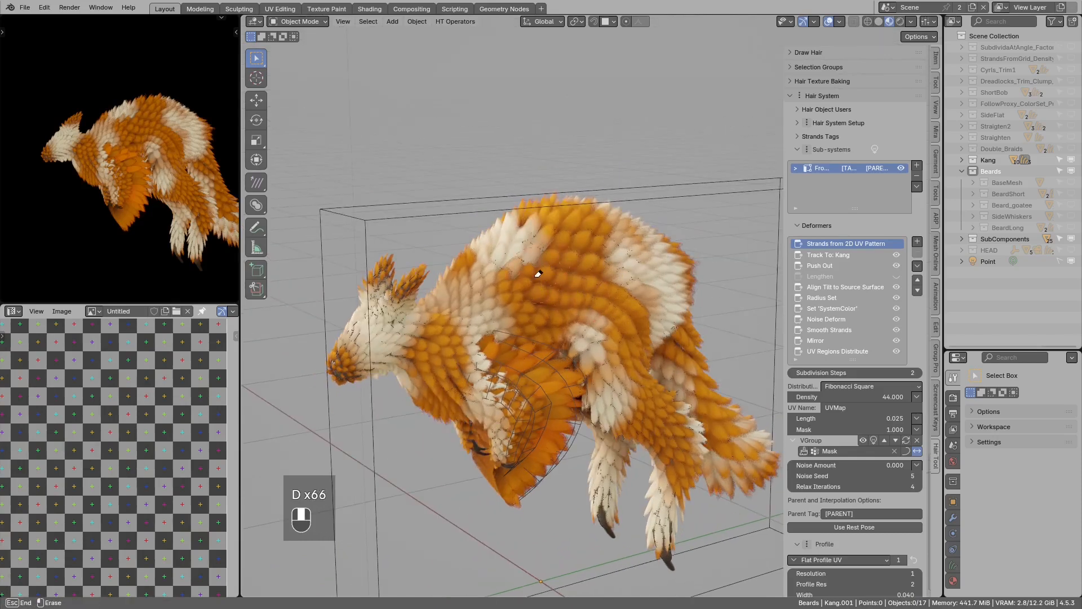
Try Hex Pattern and Grid Pattern distributions, ending back on Fibonacci Square.
left_click(871, 385)
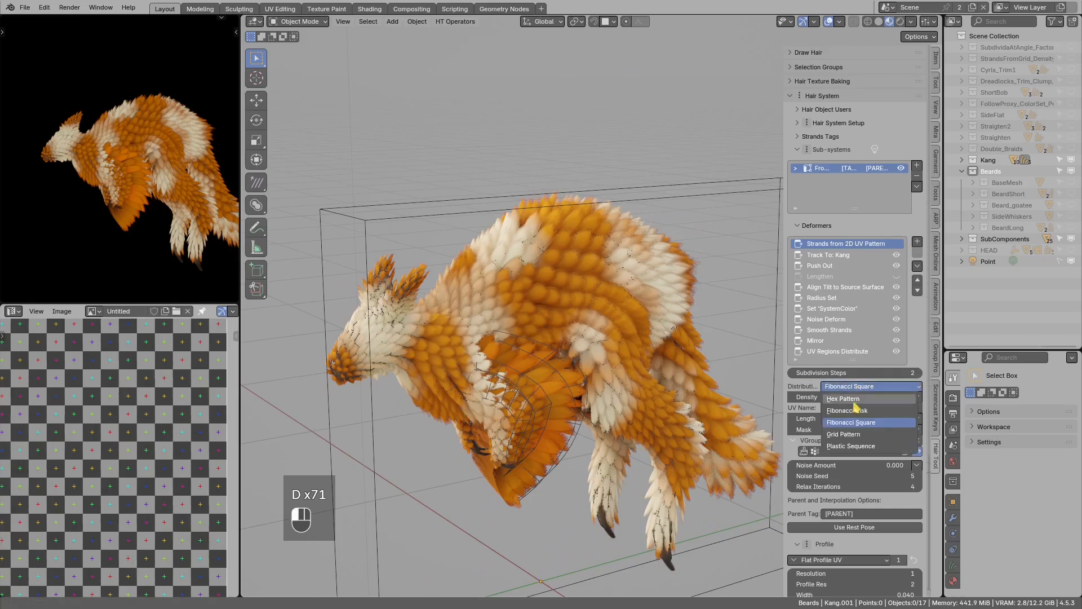
left_click(843, 398)
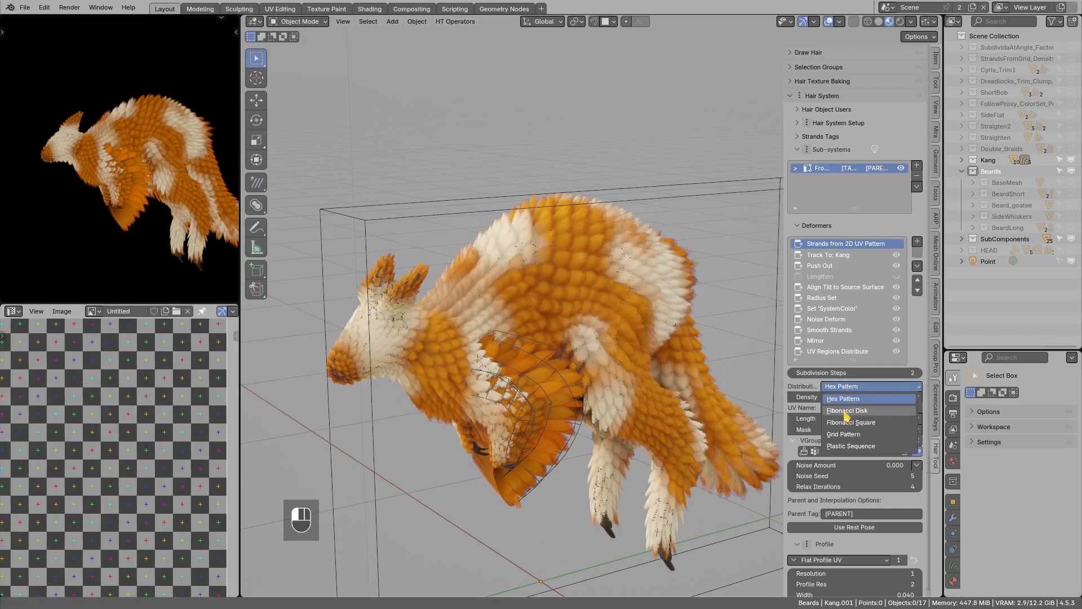
left_click(850, 410)
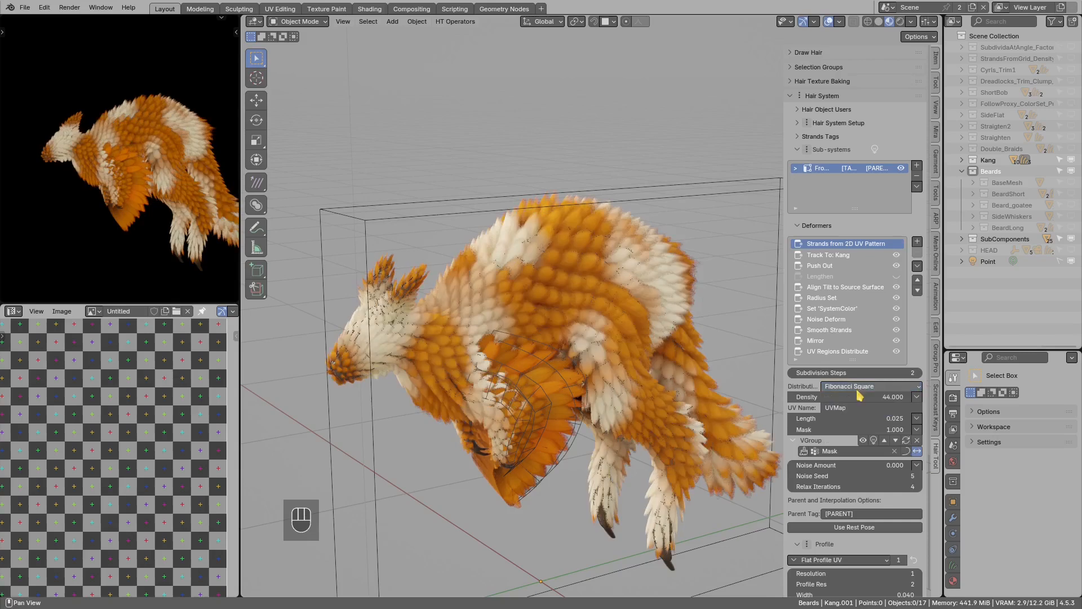
left_click(859, 385)
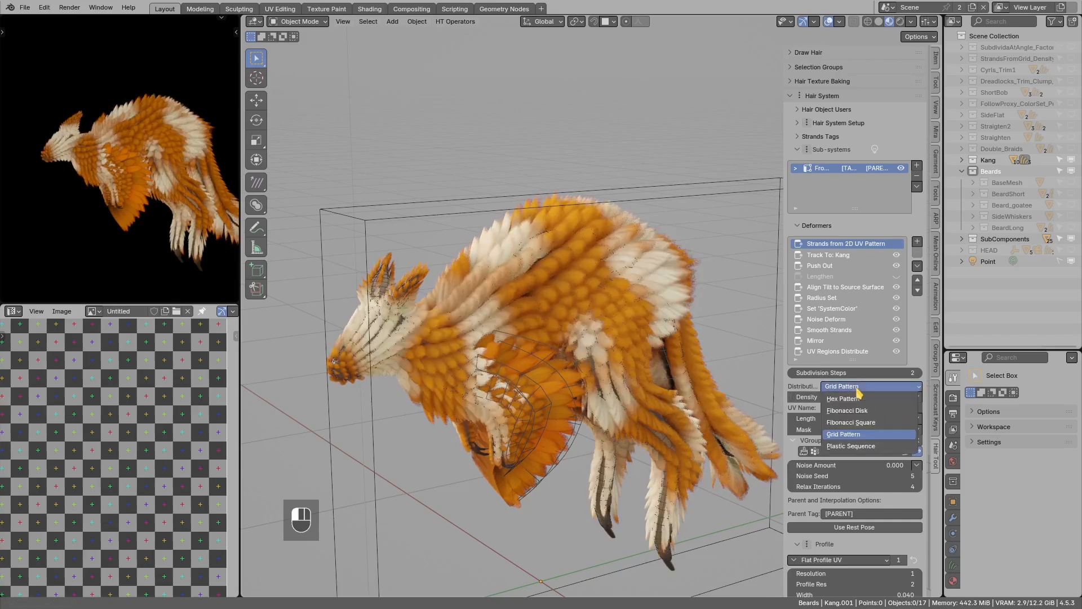
mouse_move(851, 422)
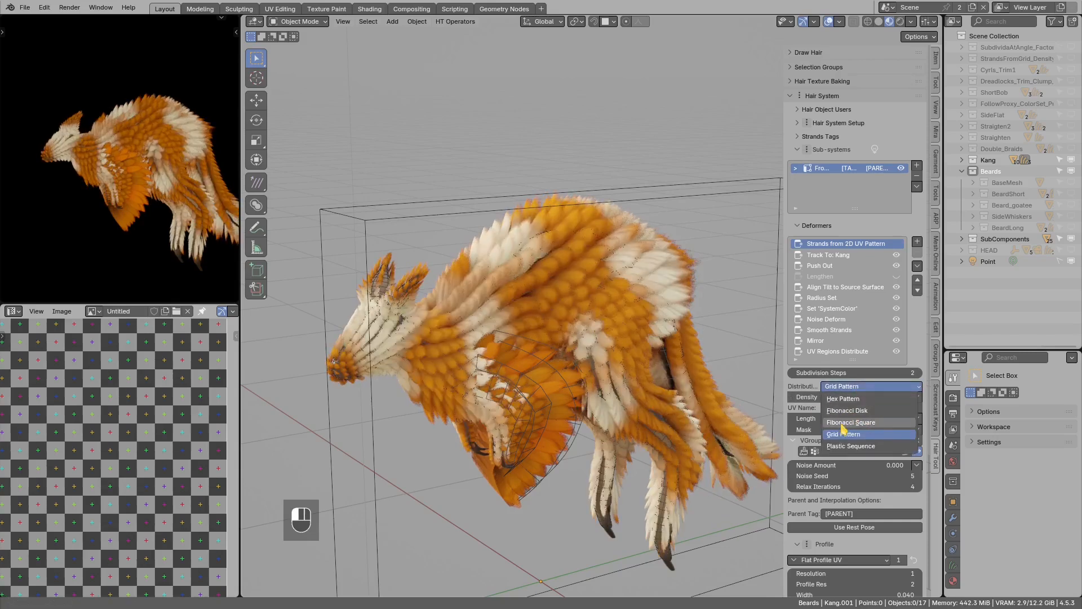
left_click(850, 421)
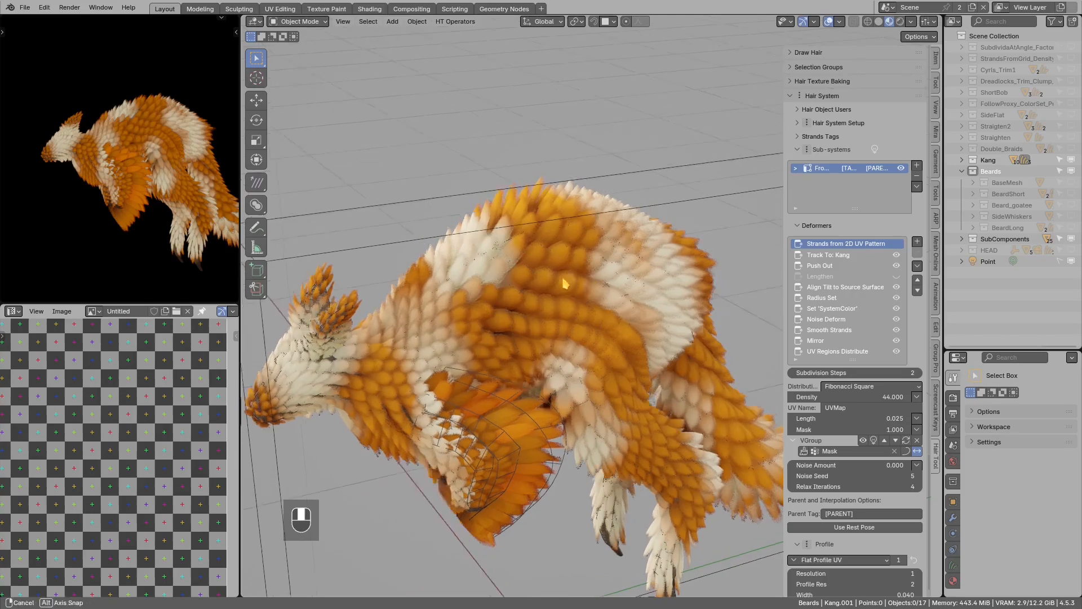
Switch the fur's hair system to Strands Generator and raise Distance Min to about 0.027.
left_click(917, 265)
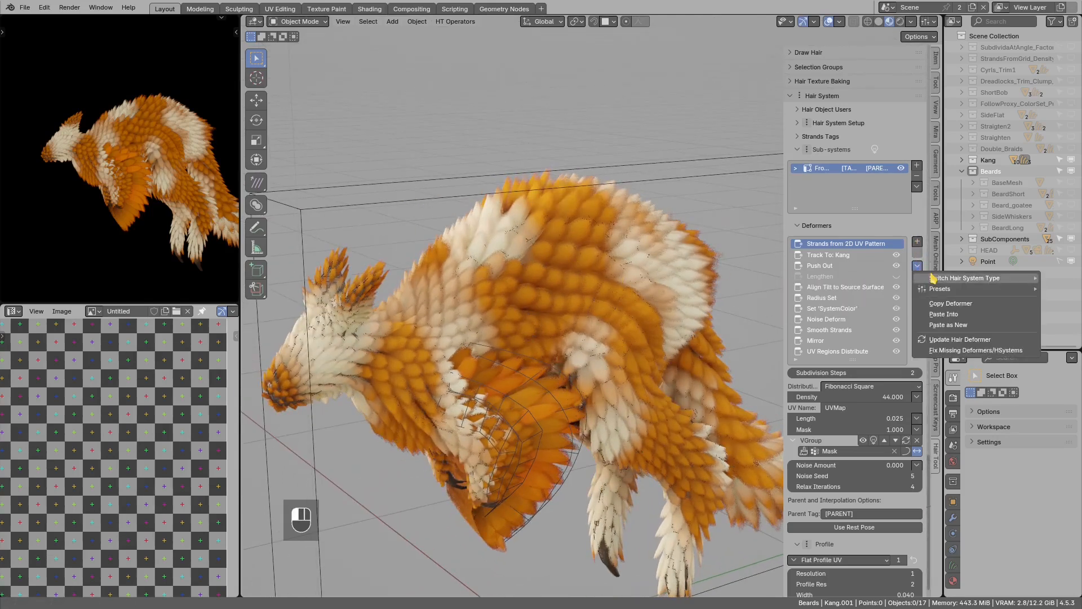
left_click(965, 277)
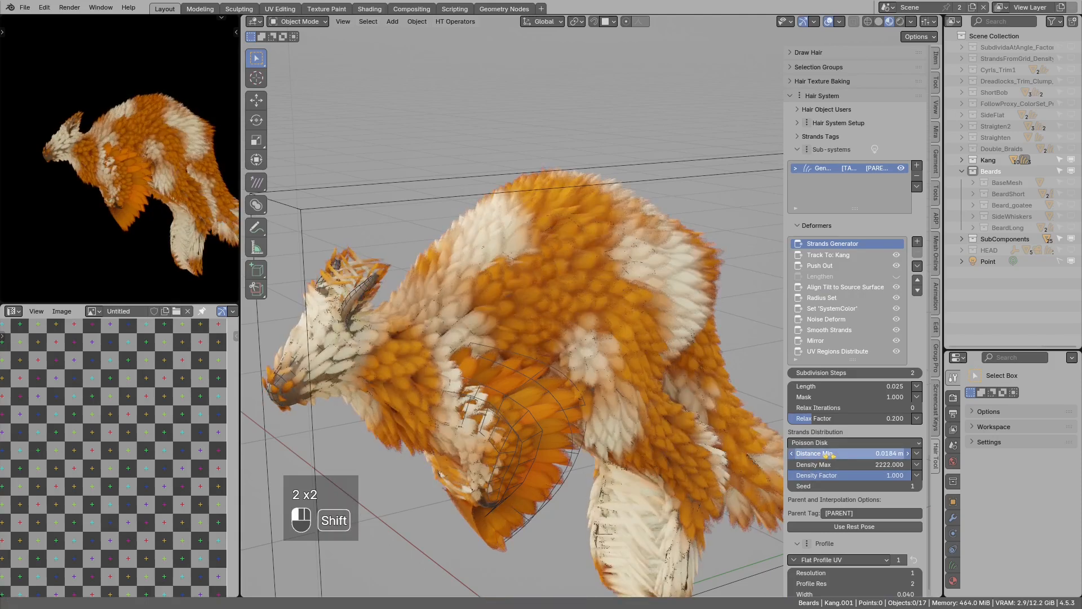
left_click_drag(828, 453, 862, 453)
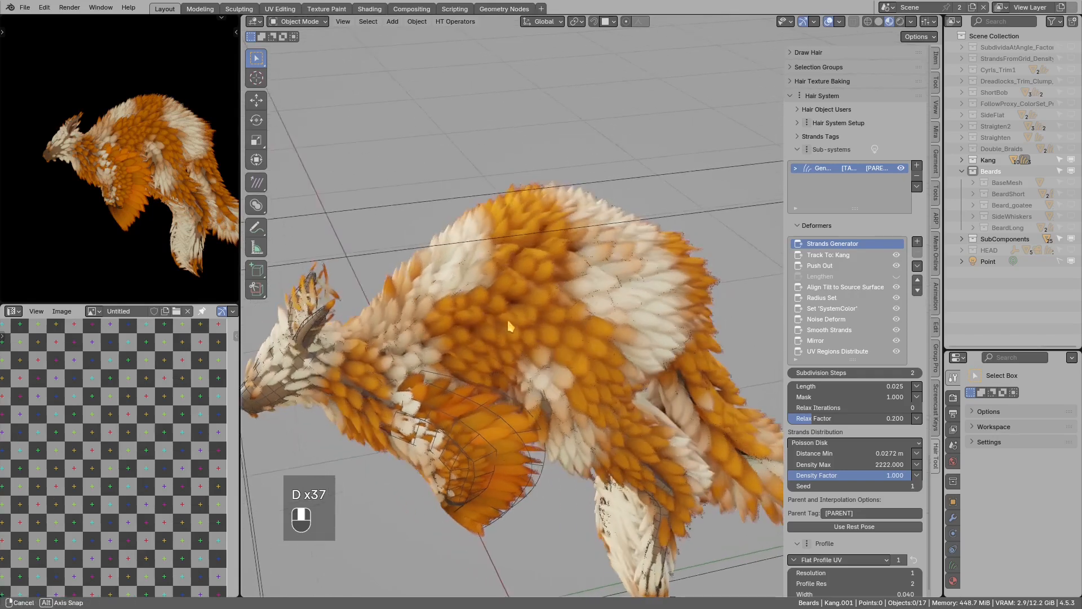
left_click_drag(510, 325, 669, 293)
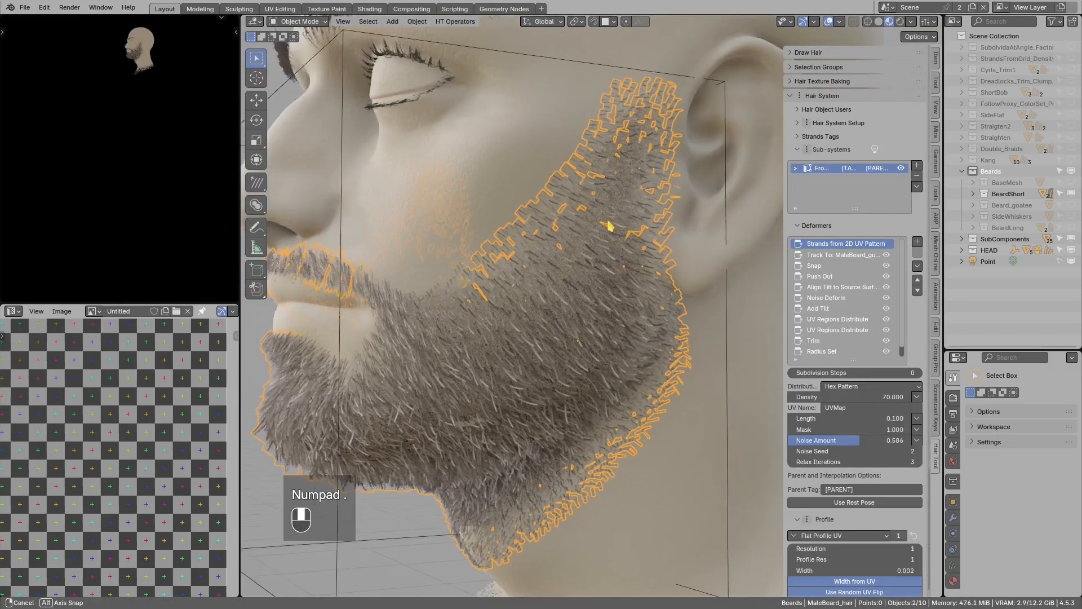
Deselect all, select MaleBeard_src and enter Edit Mode on it.
key("alt+a")
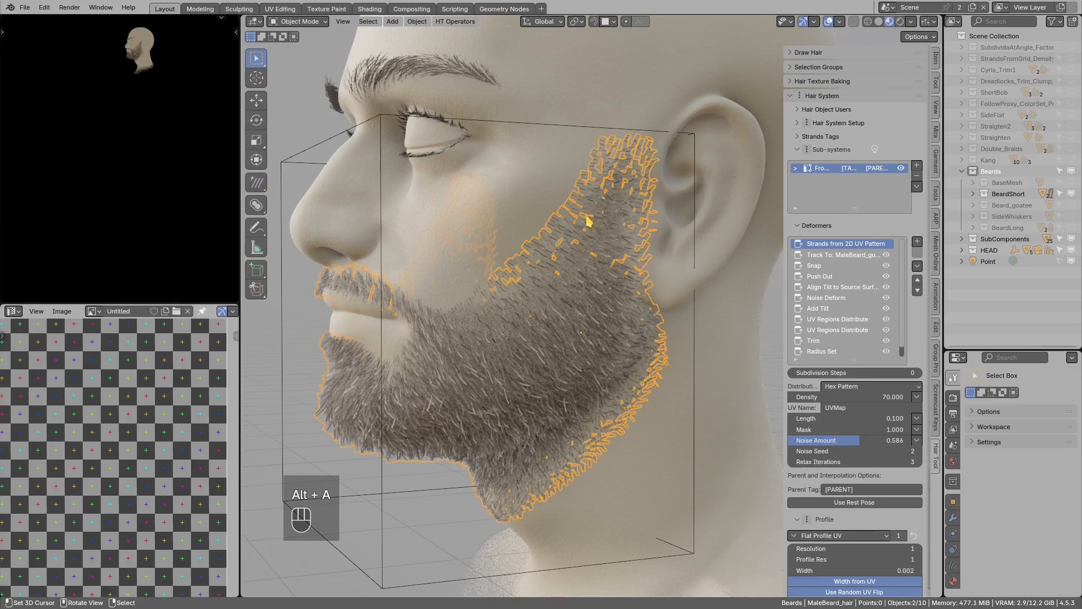
key("Tab")
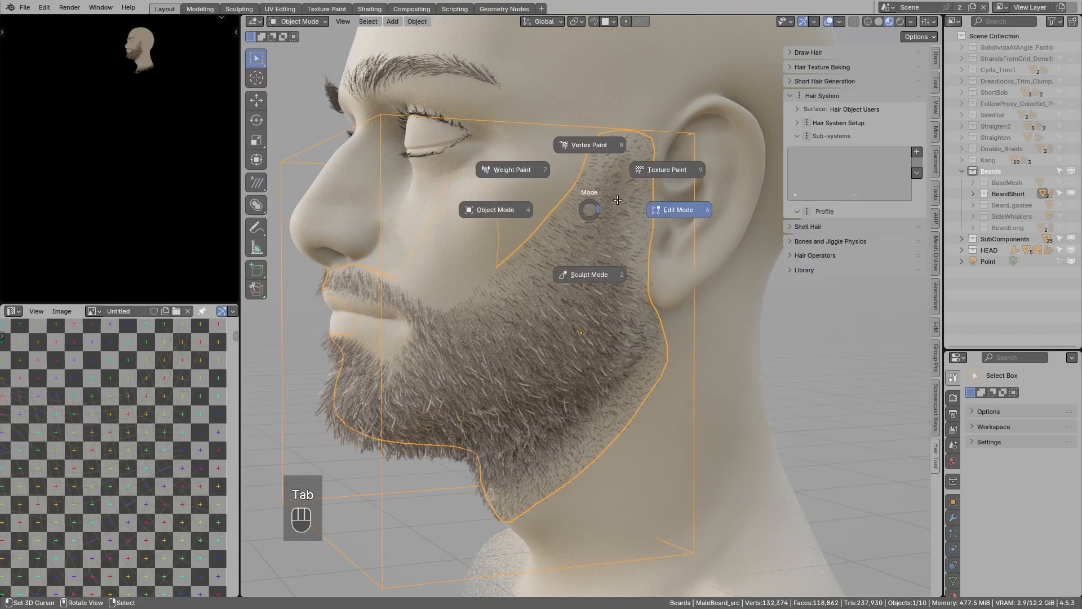
left_click(677, 209)
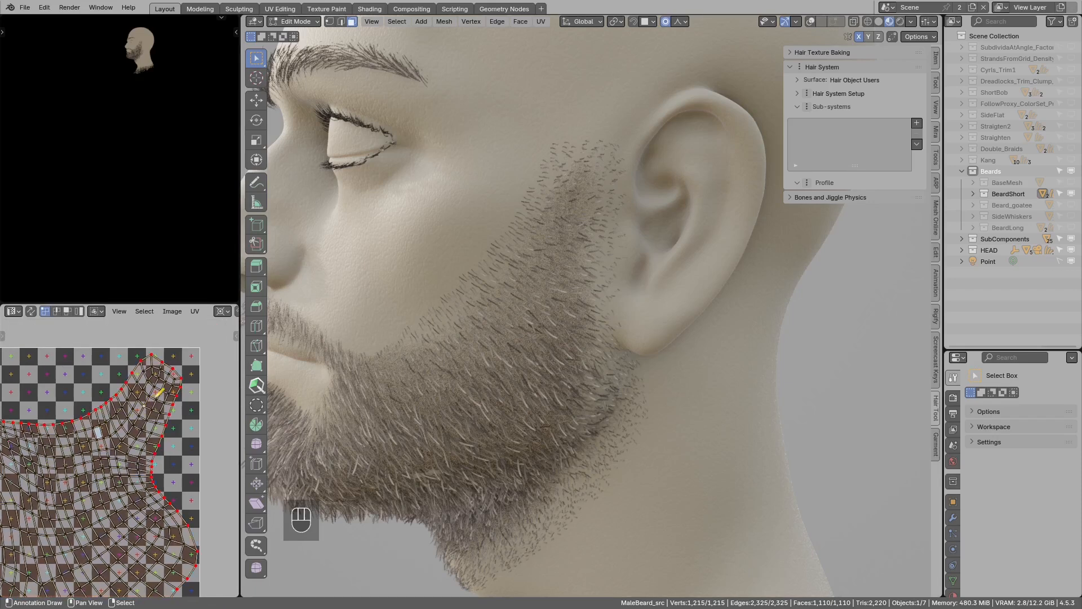
Select all beard source faces and scale their UV islands in the UV Editor.
key("a")
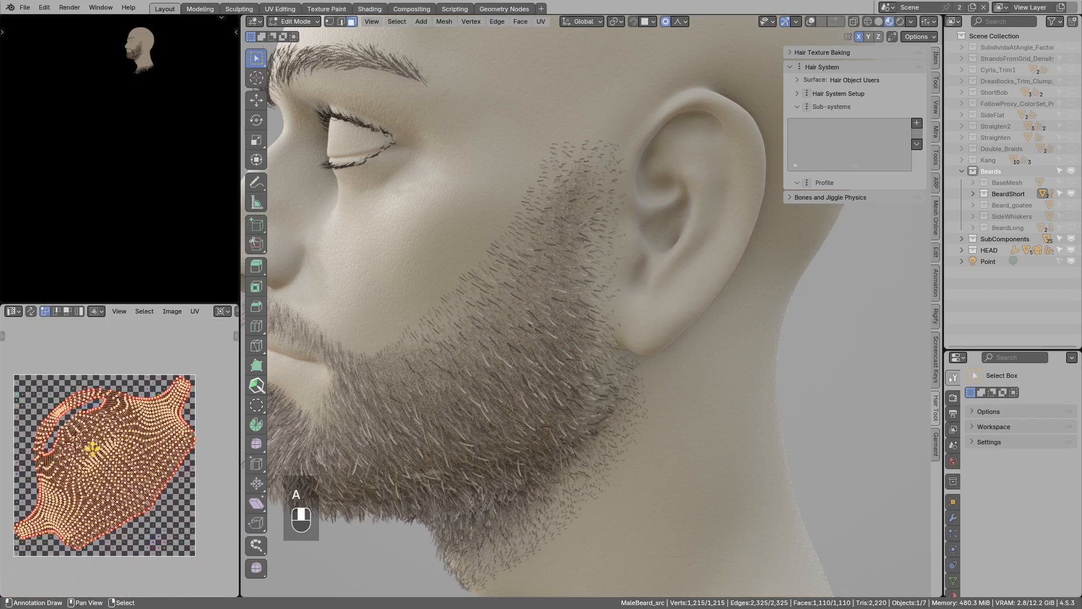
key("s")
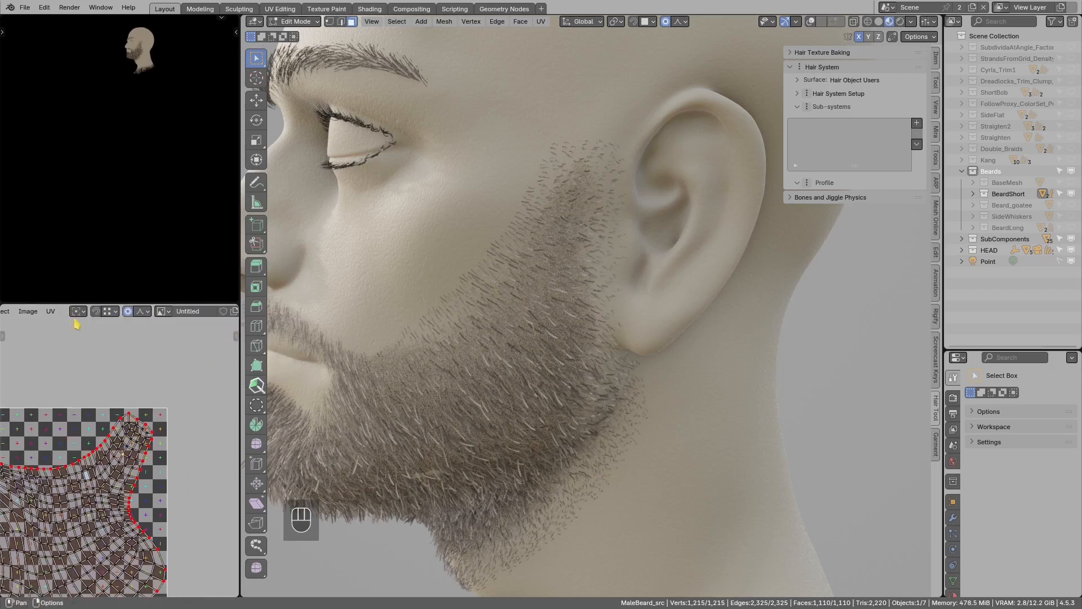
key("s")
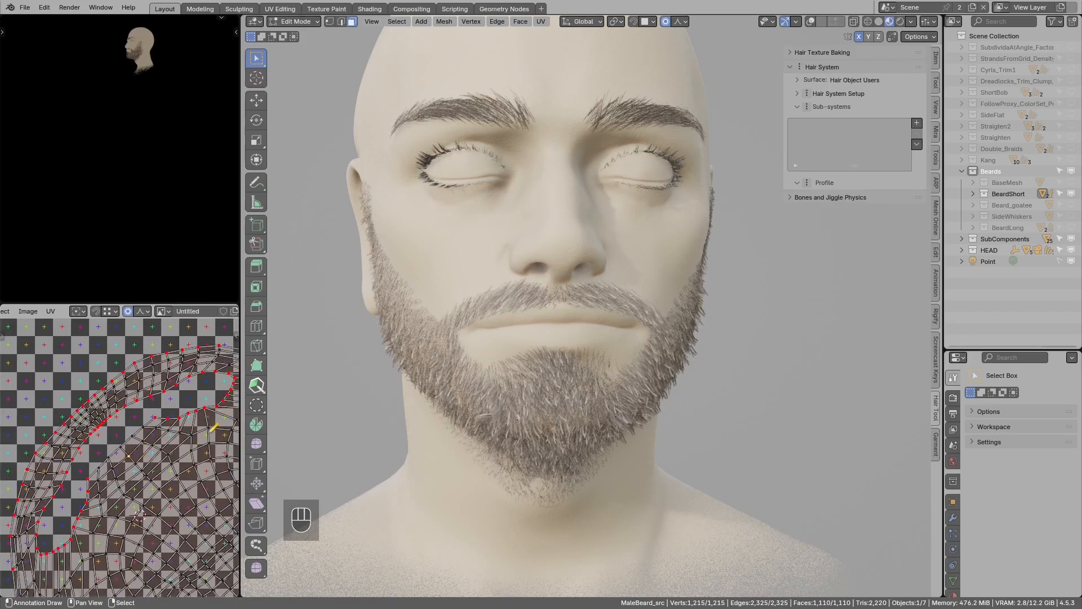
key("s")
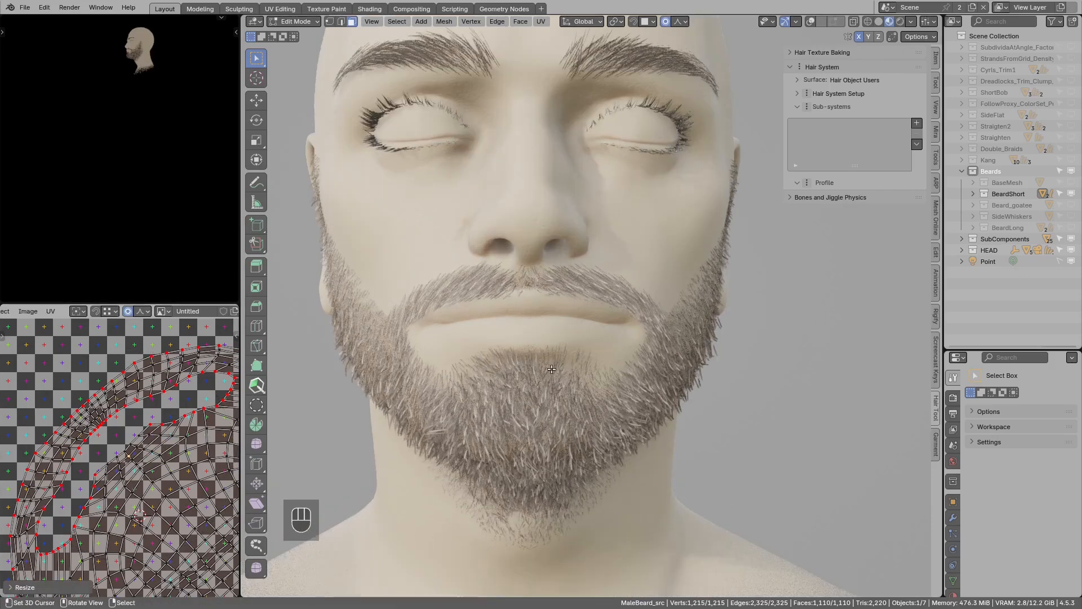
key("ctrl+z")
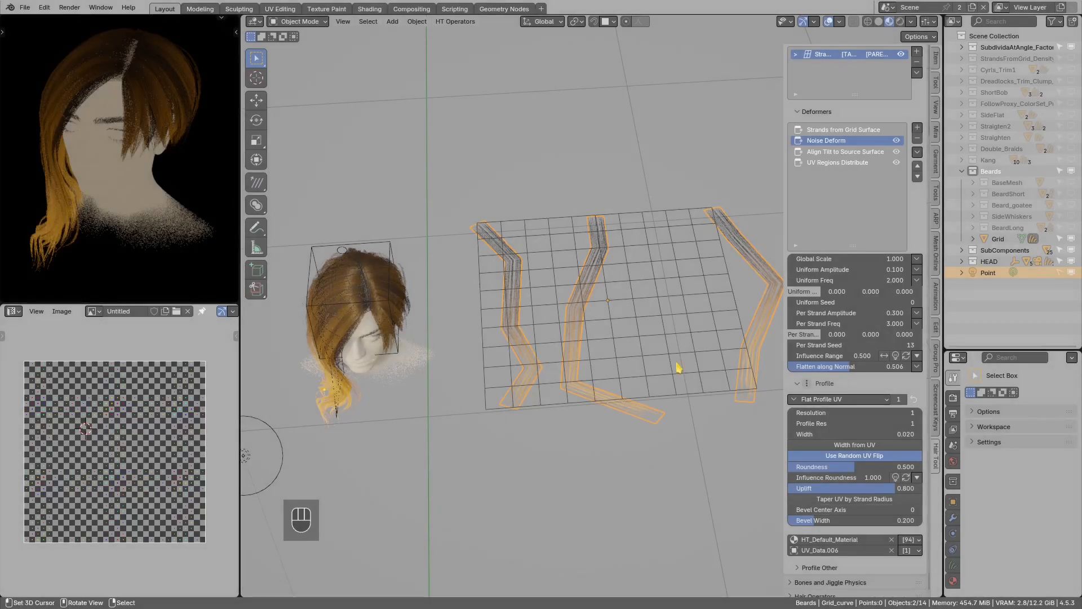
Add a Resample > Subdivide At Angle deformer with a 22° angle threshold.
key("alt+a")
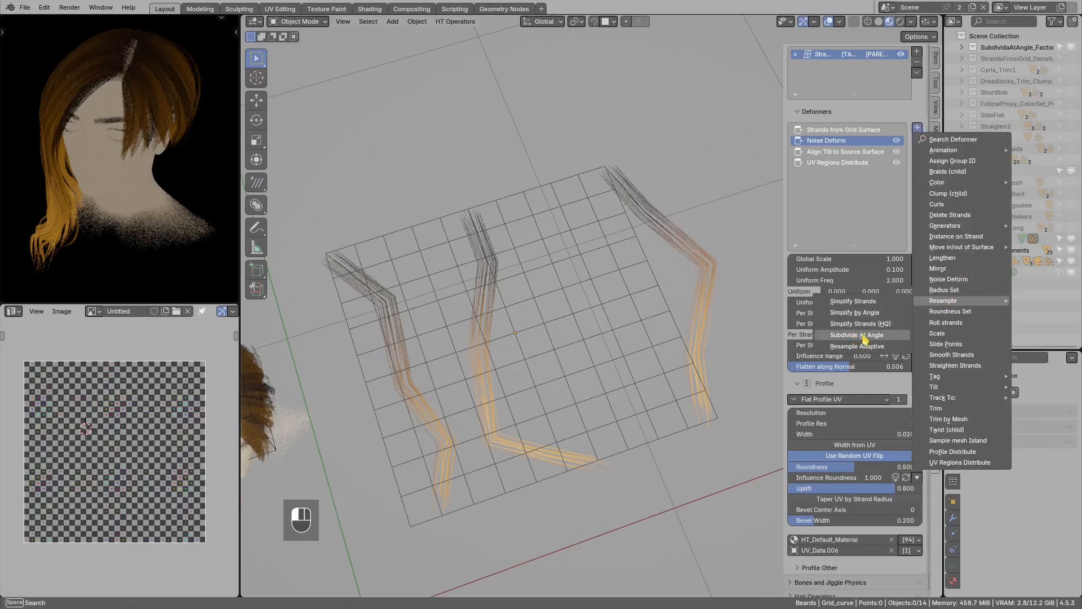
left_click(857, 335)
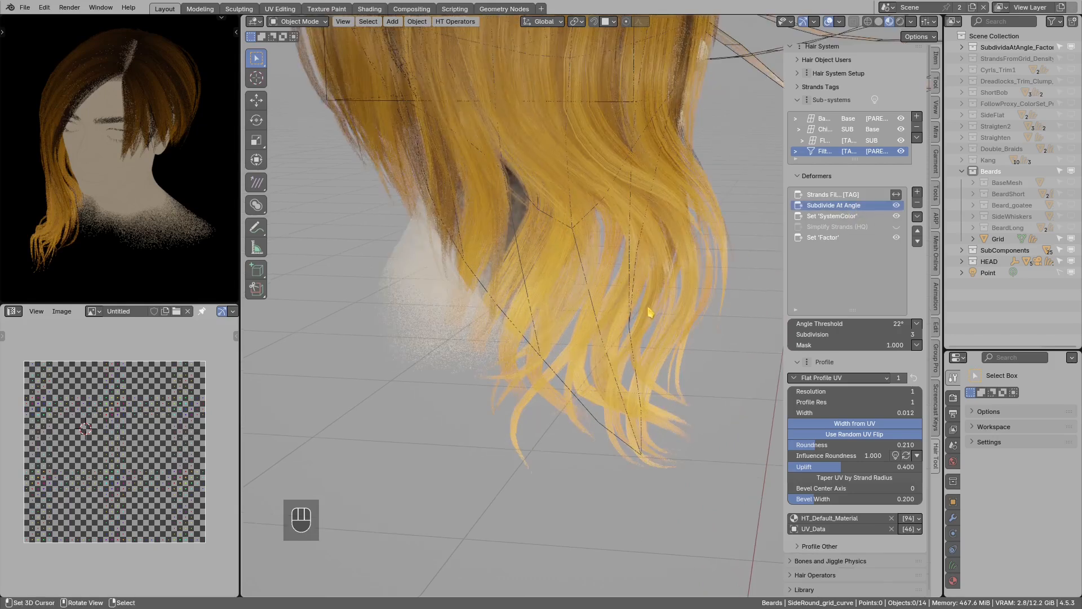
left_click_drag(649, 312, 601, 357)
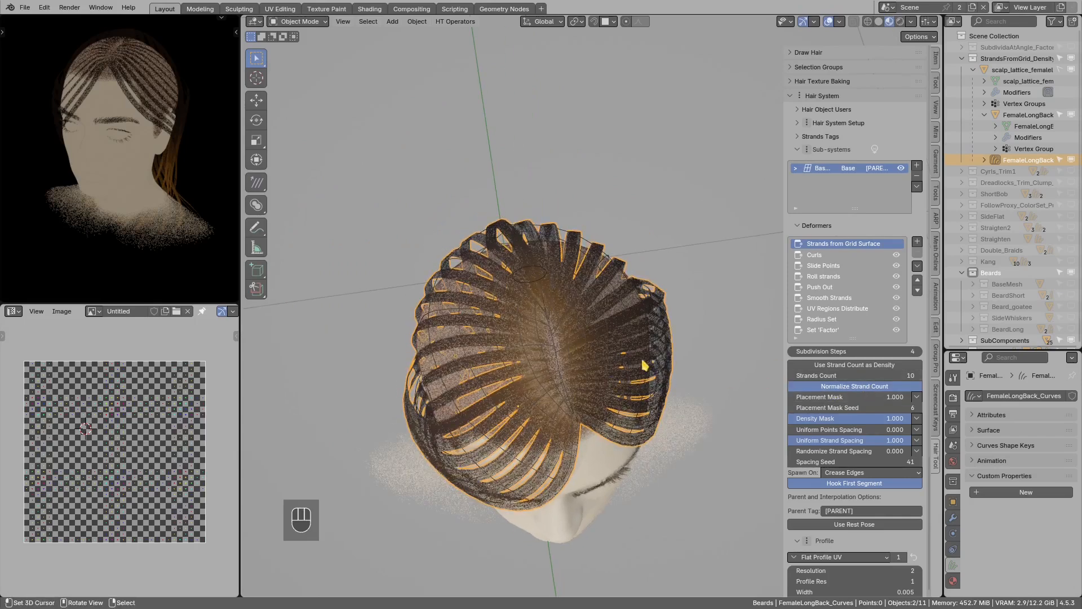
key("Tab")
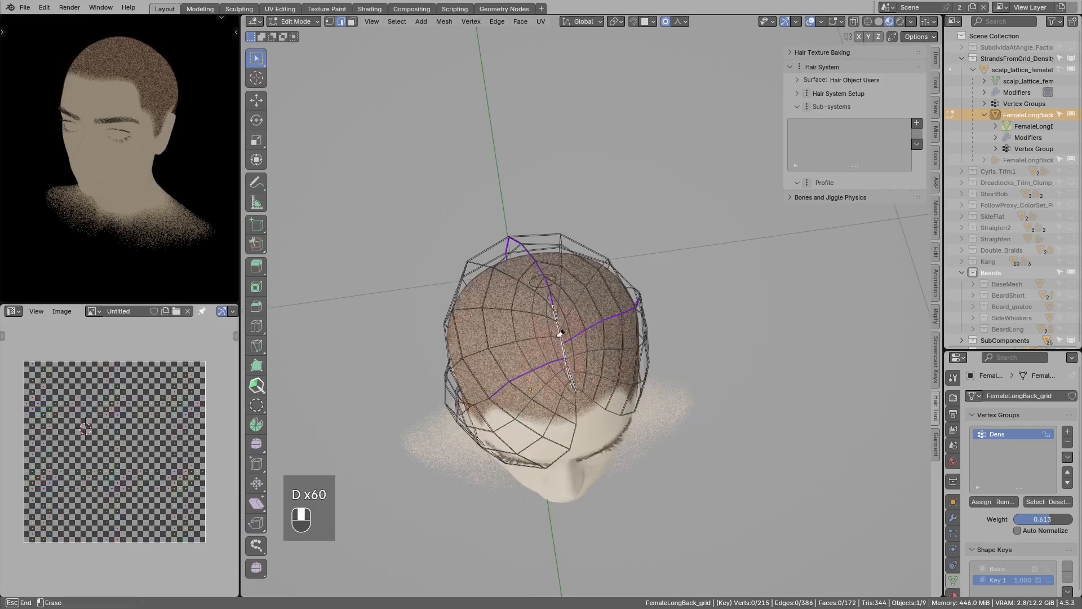
key("Tab")
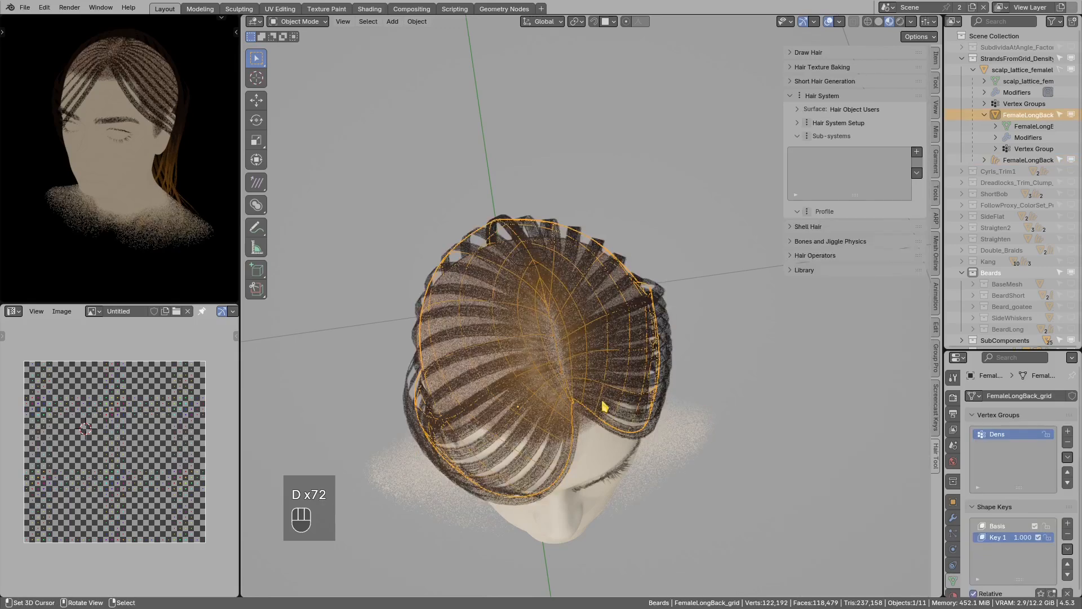
key("Tab")
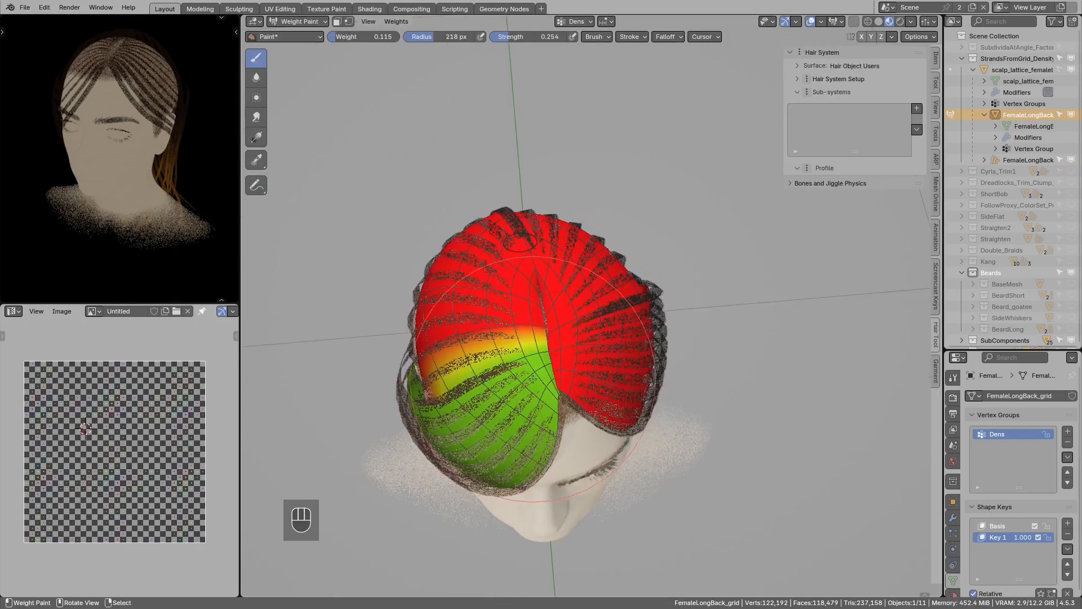
Leave Weight Paint and set the Density Mask VGroup to Dens.
key("Tab")
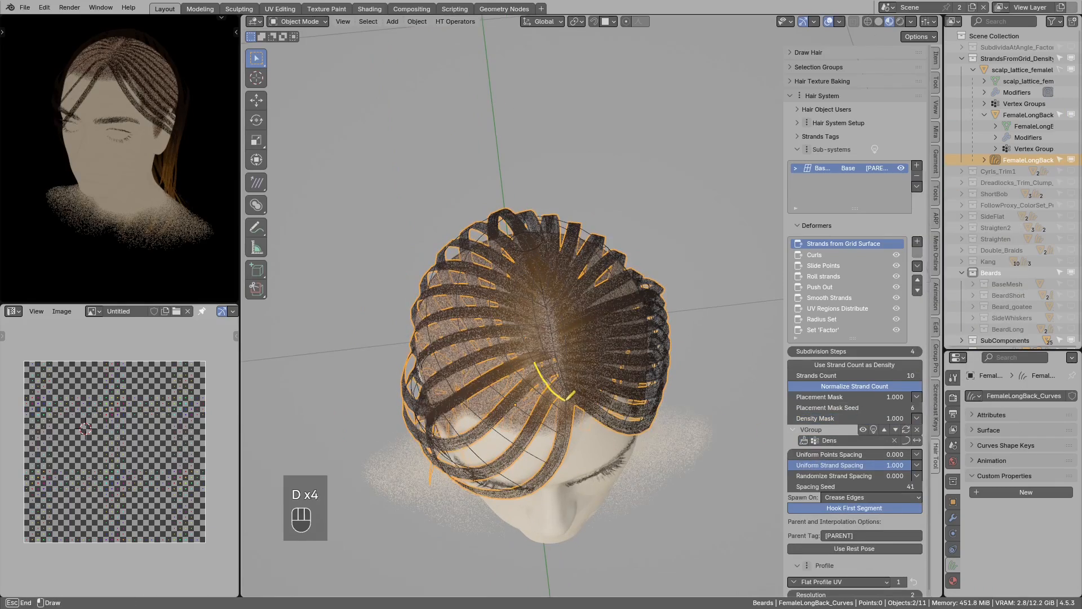
left_click_drag(566, 393, 538, 400)
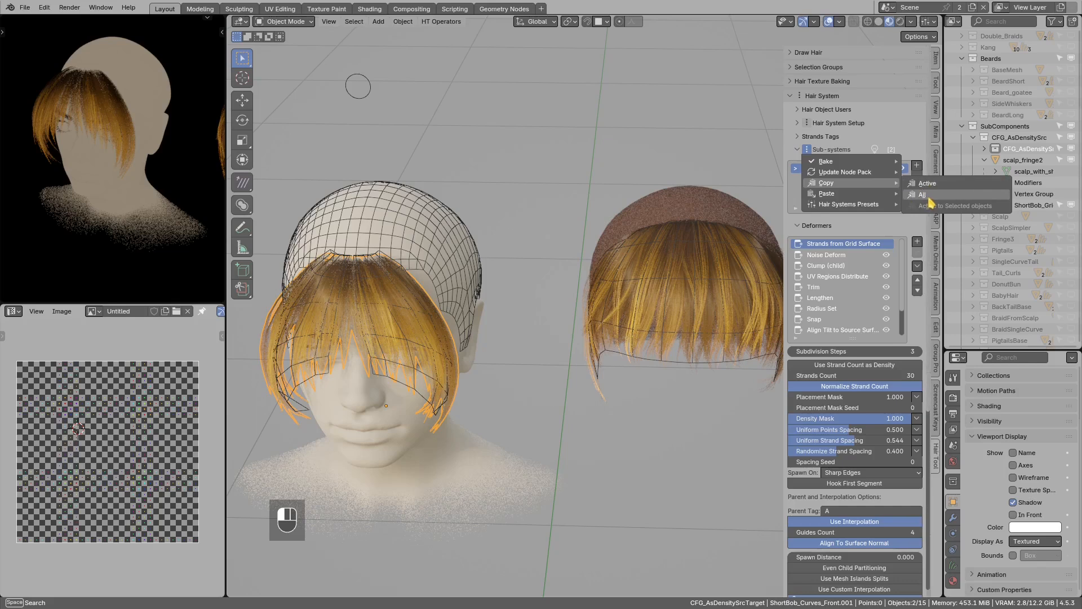
Inspect the fringe's clump deformer settings, then undo the recent fringe edits.
left_click(920, 194)
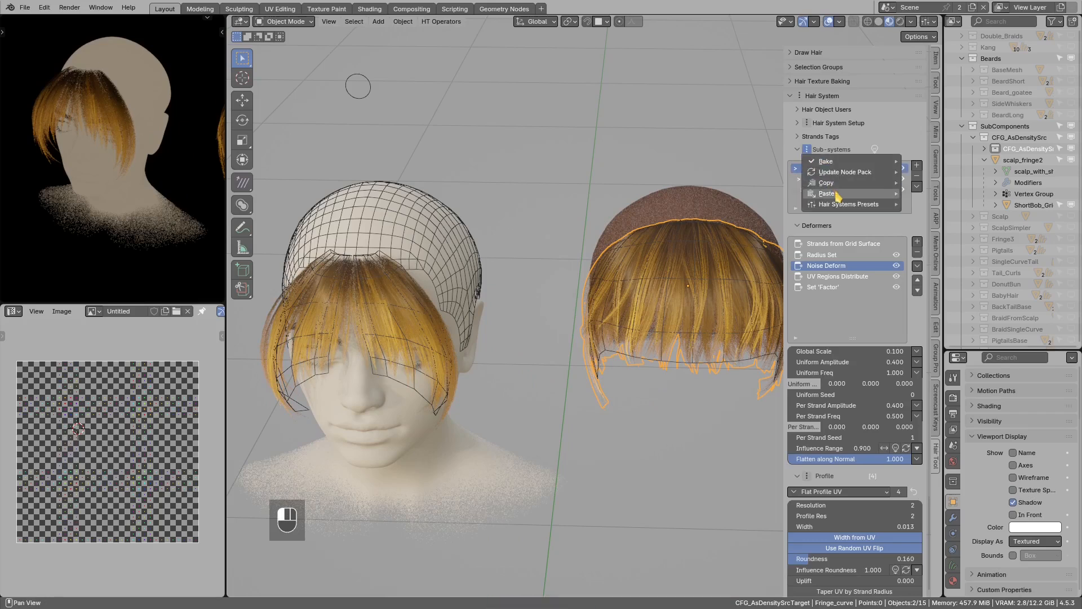
left_click(826, 192)
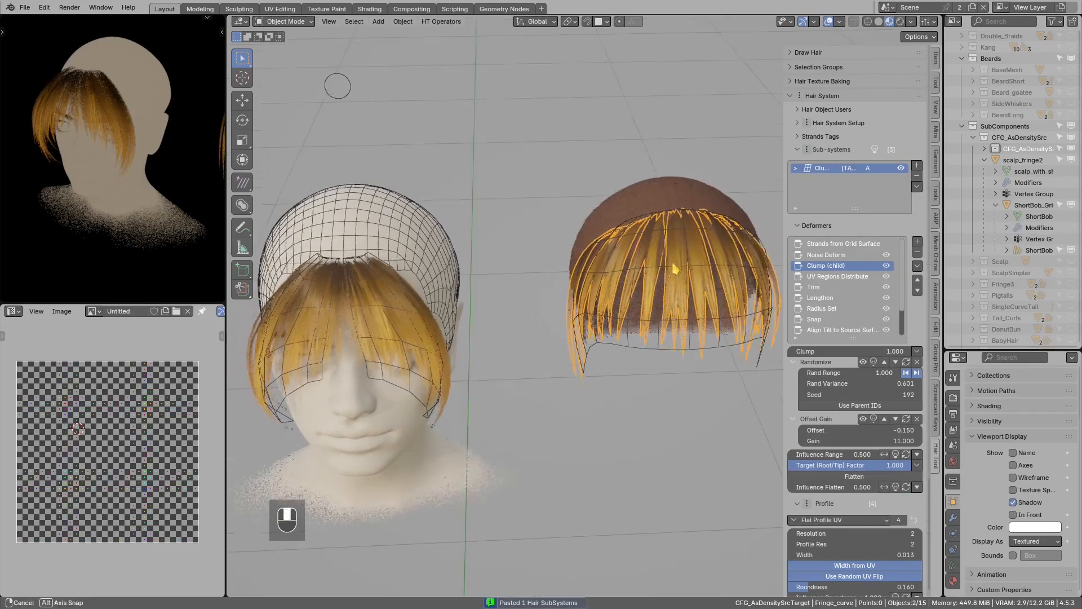
left_click(843, 244)
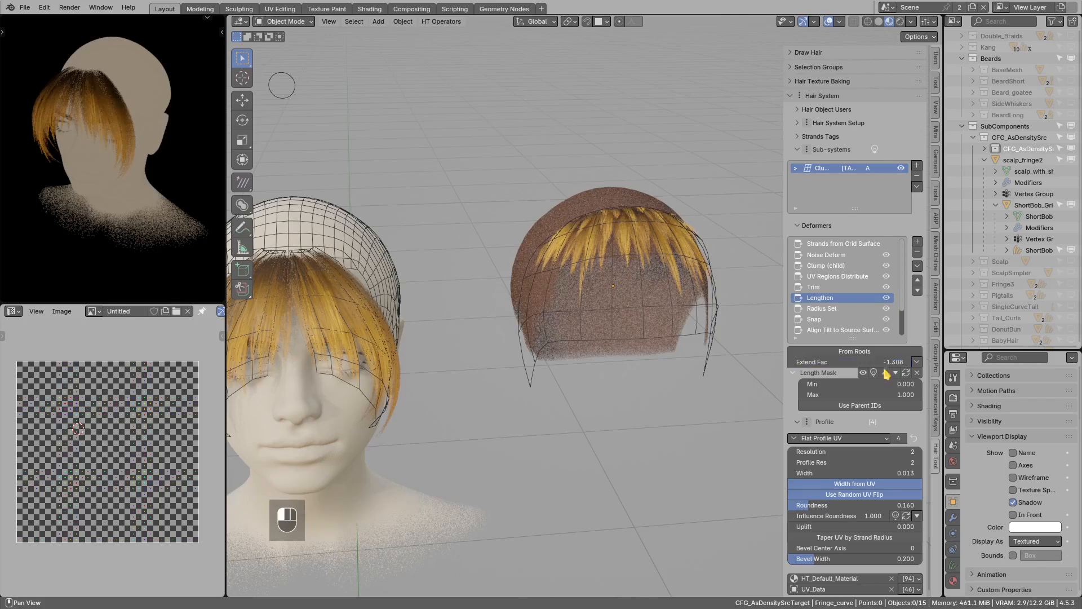
key("ctrl+z")
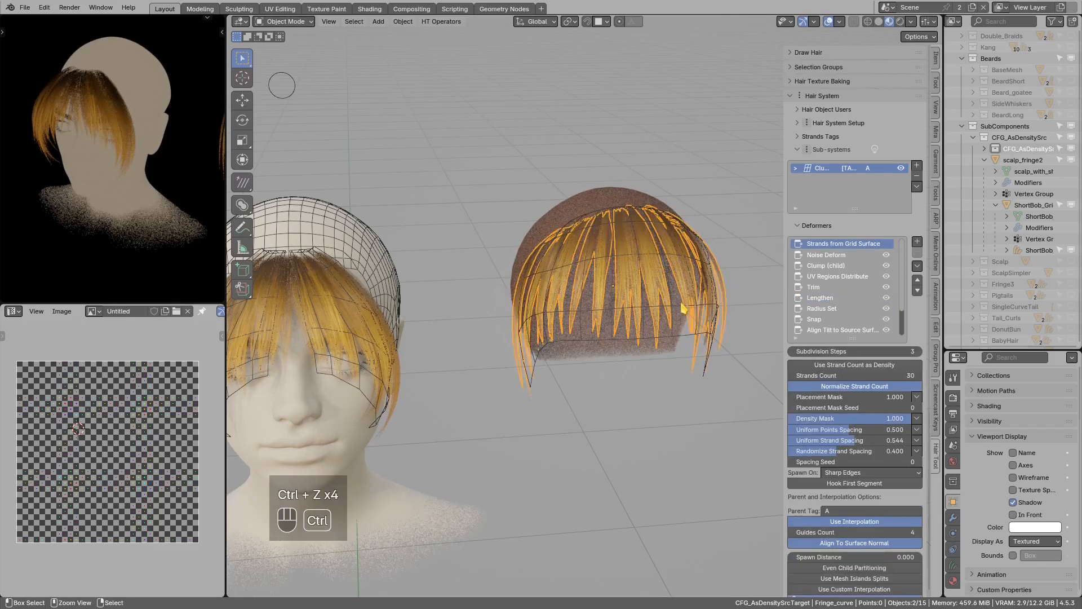
key("ctrl+z")
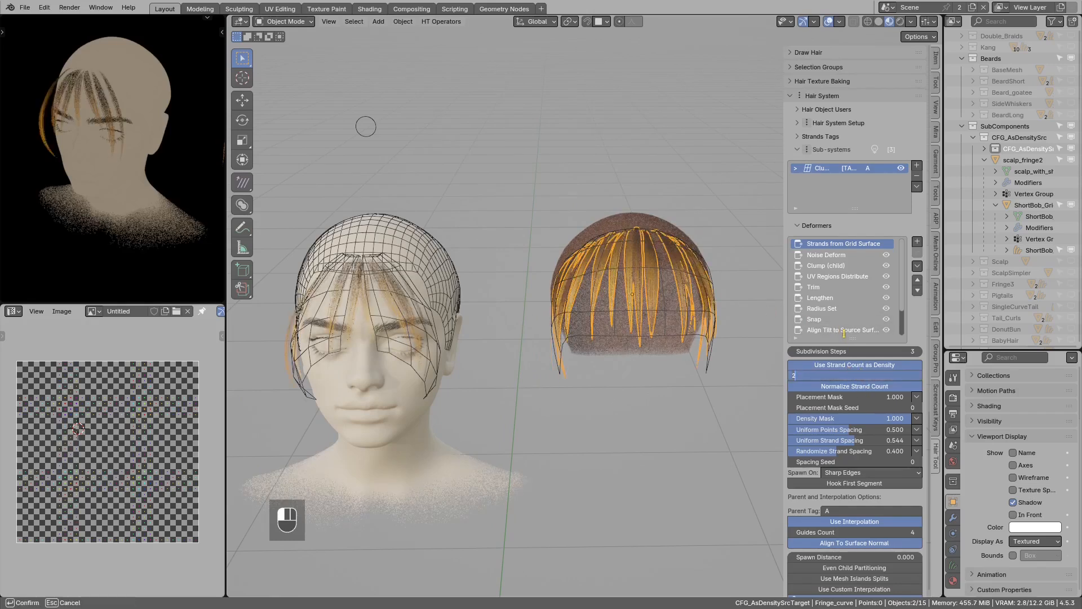
Set Strands Count to 2000 and drag Lengthen's Extend Fac to about 0.22.
type("2000")
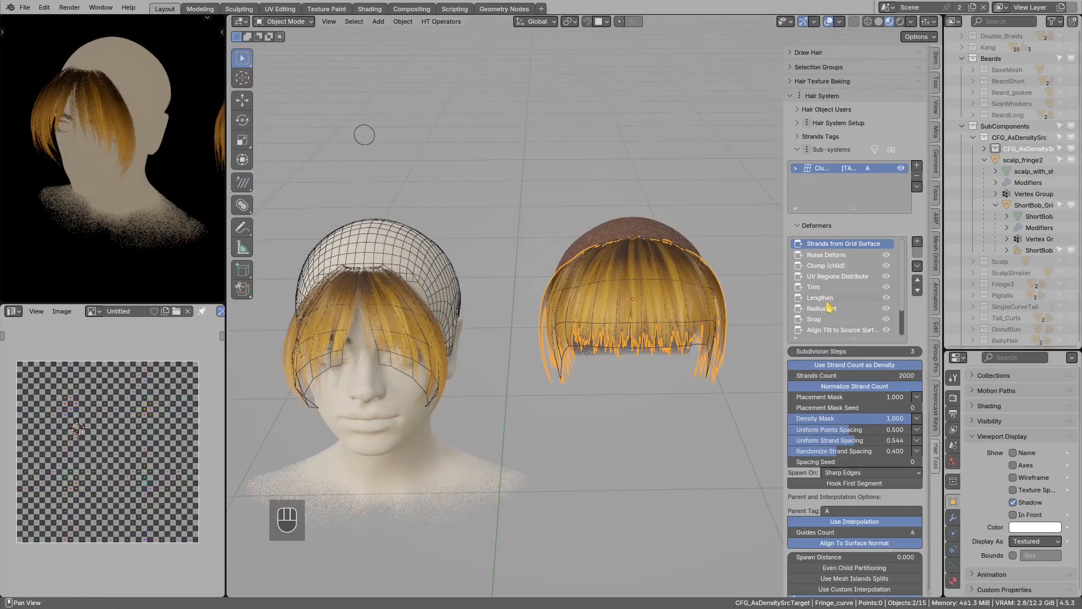
left_click(819, 297)
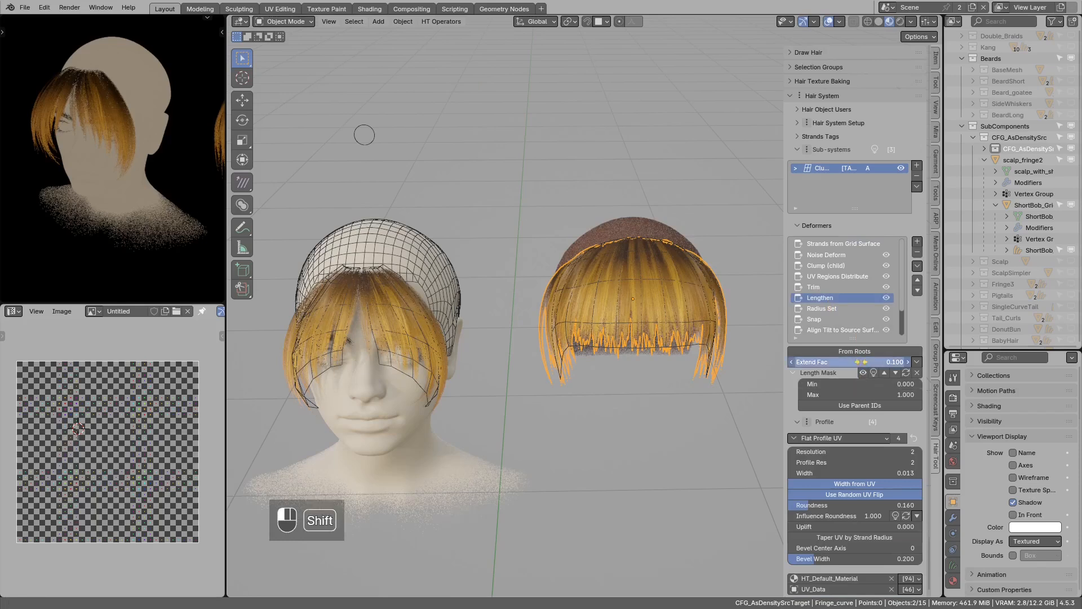
left_click_drag(897, 362, 856, 362)
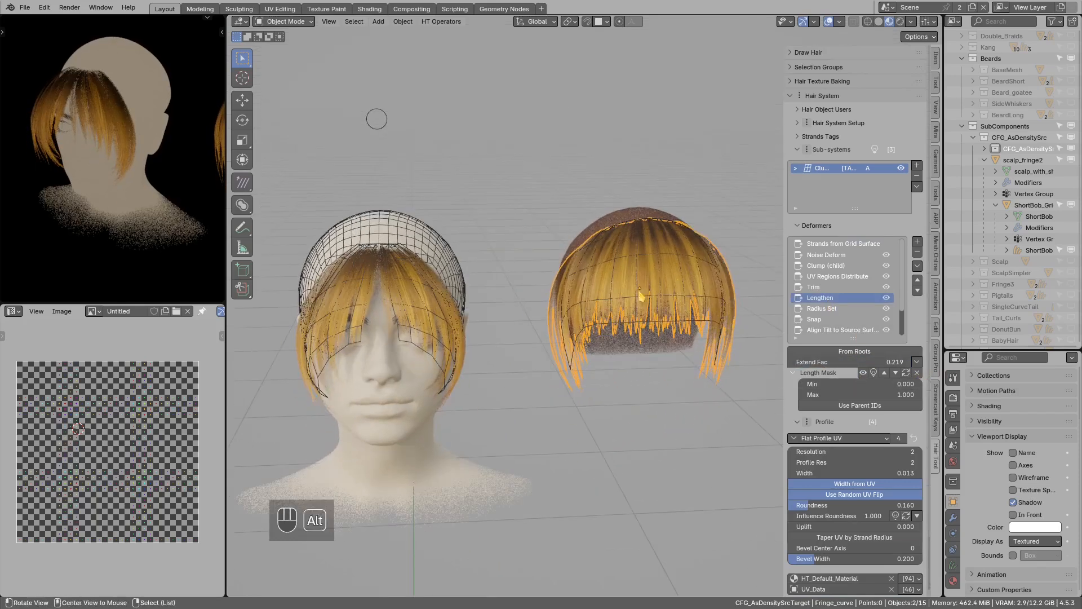
left_click(841, 243)
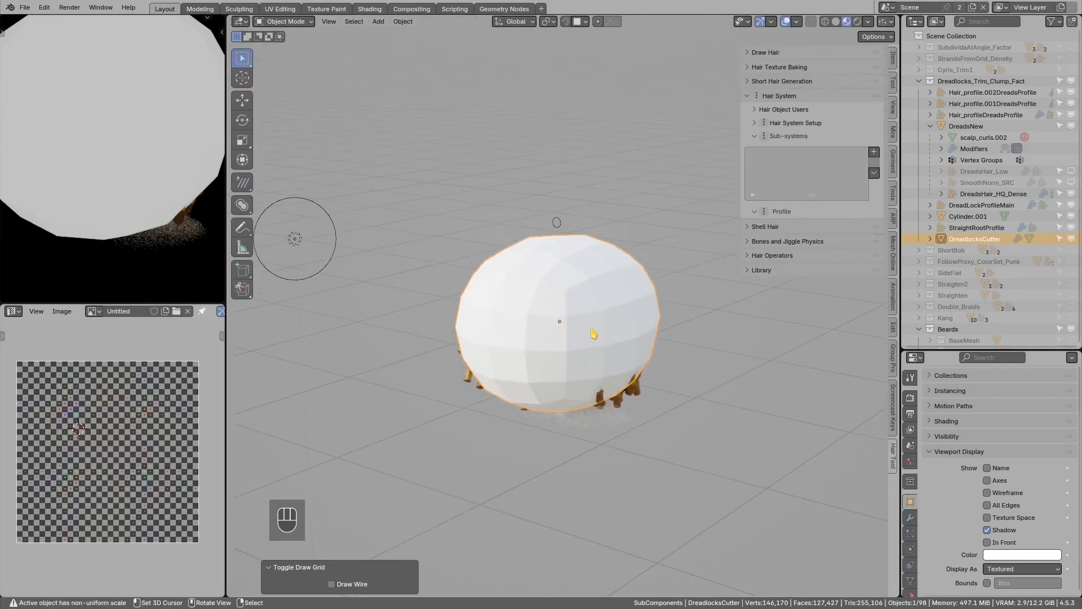
Select the Straighten hairstyle and show its Straighten Strands deformer.
key("shift+ctrl+h")
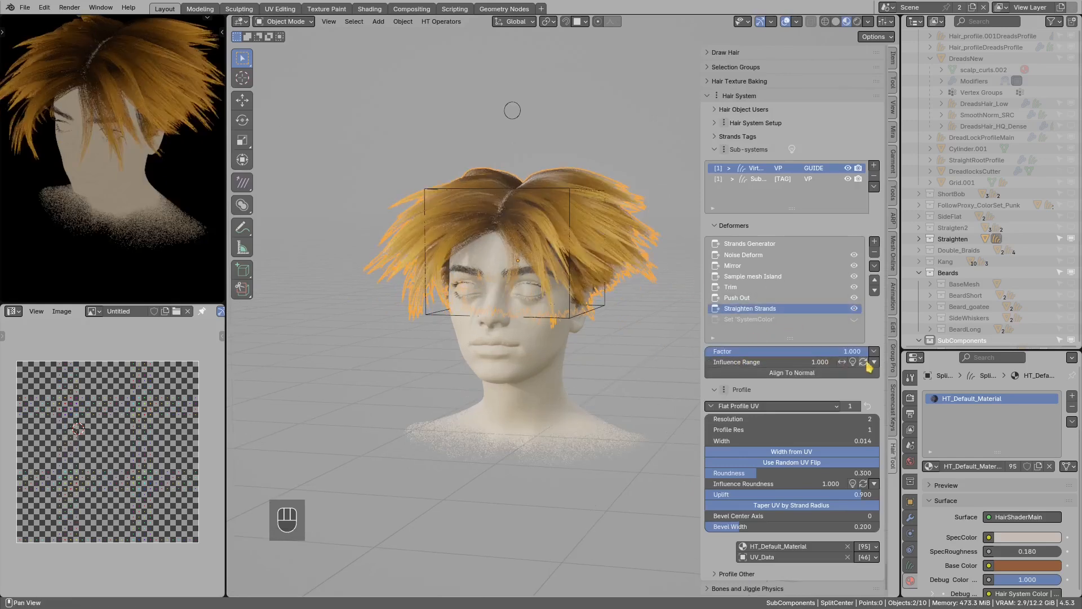
Set Straighten influence range to Root to Tip with Root Value 1.0, then select SubdivideAtAngle_Factor.
left_click(873, 362)
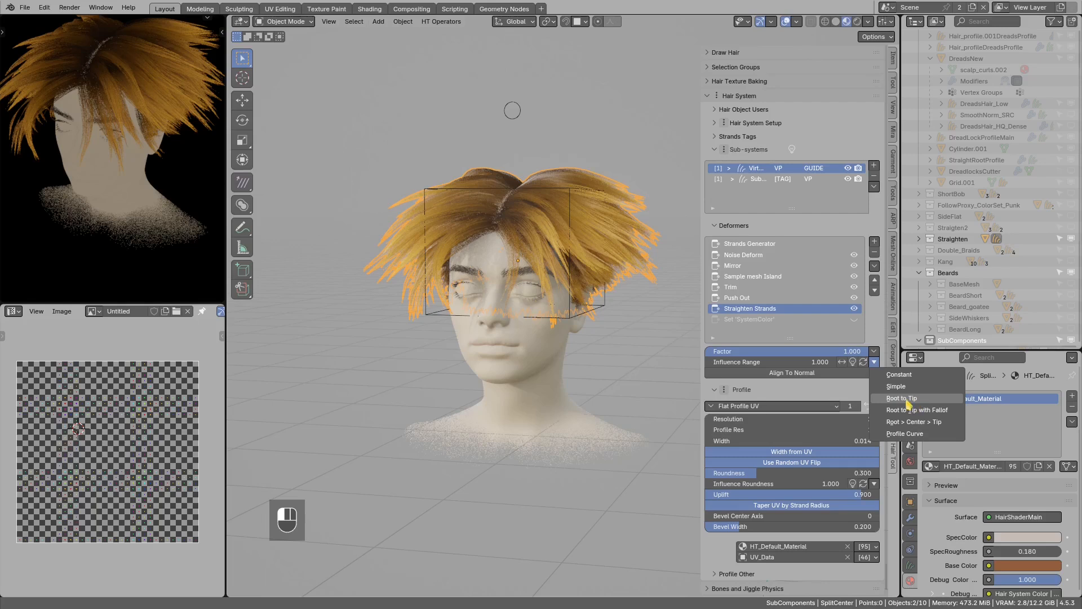
left_click(902, 398)
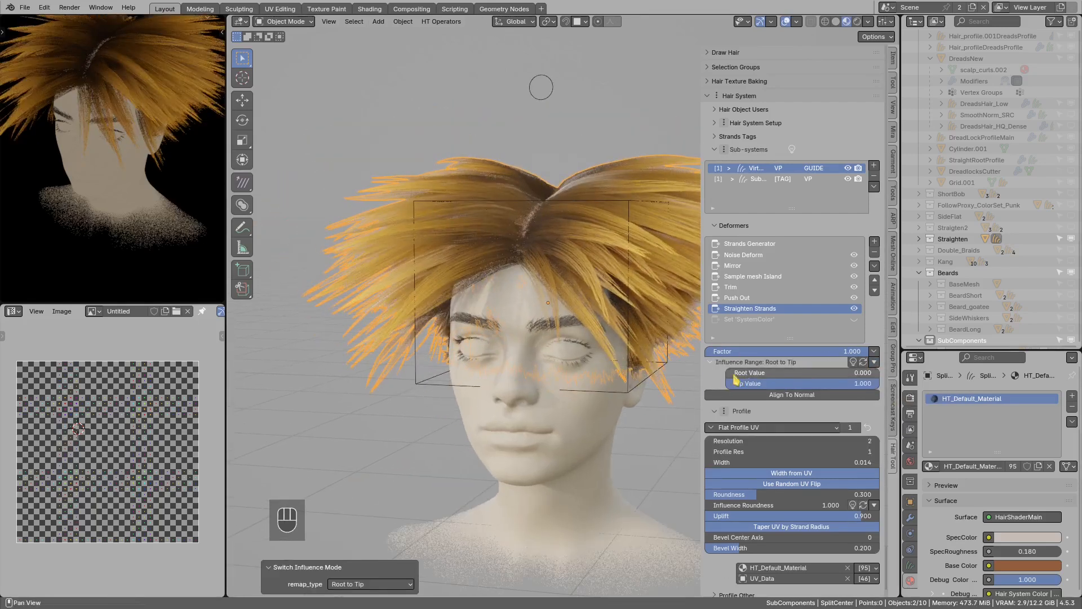
left_click_drag(758, 373, 766, 373)
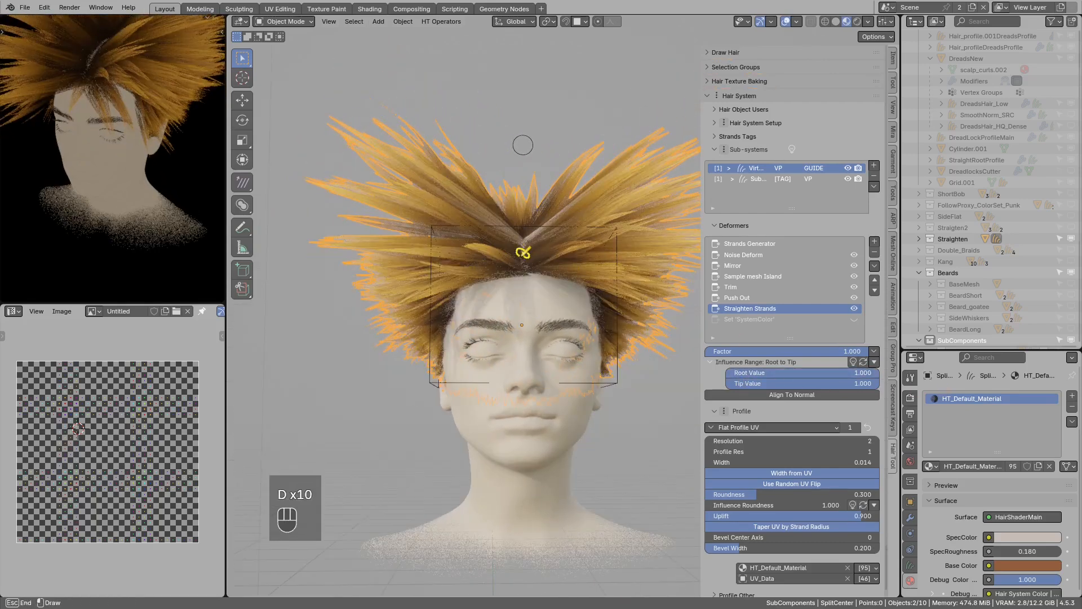
left_click_drag(523, 250, 545, 228)
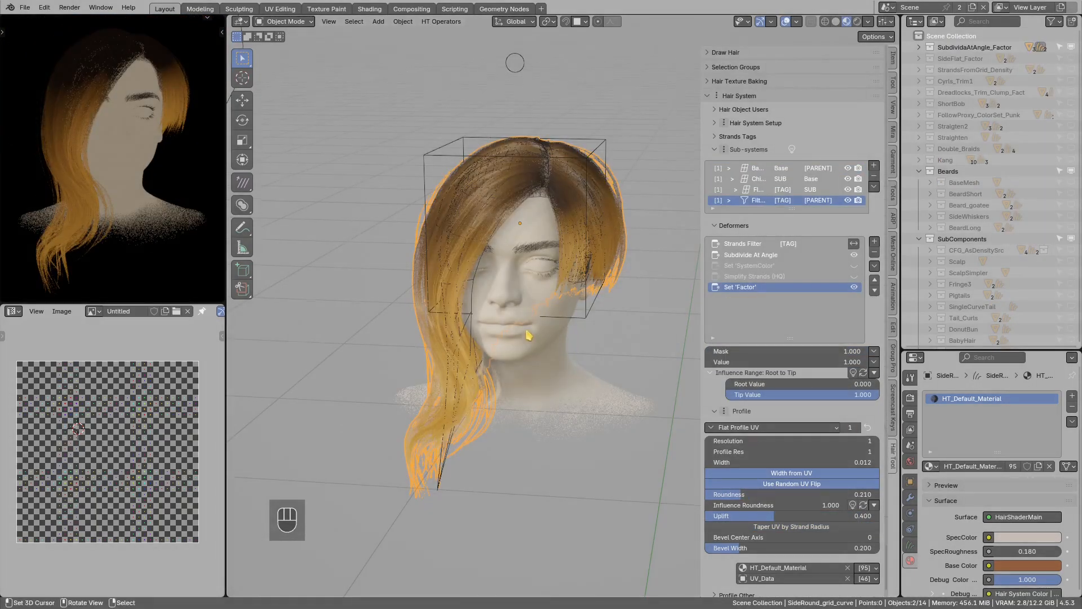
Split off a Shader Editor showing HT_Default_Material and toggle the factor debug colour preview.
key("shift+ctrl+q")
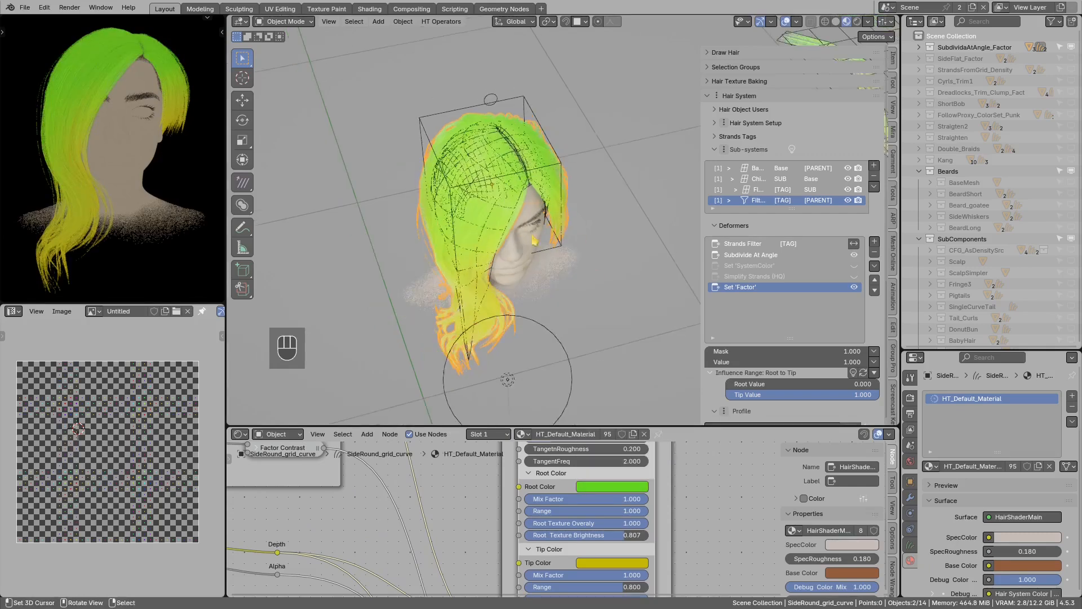
key("ctrl+z")
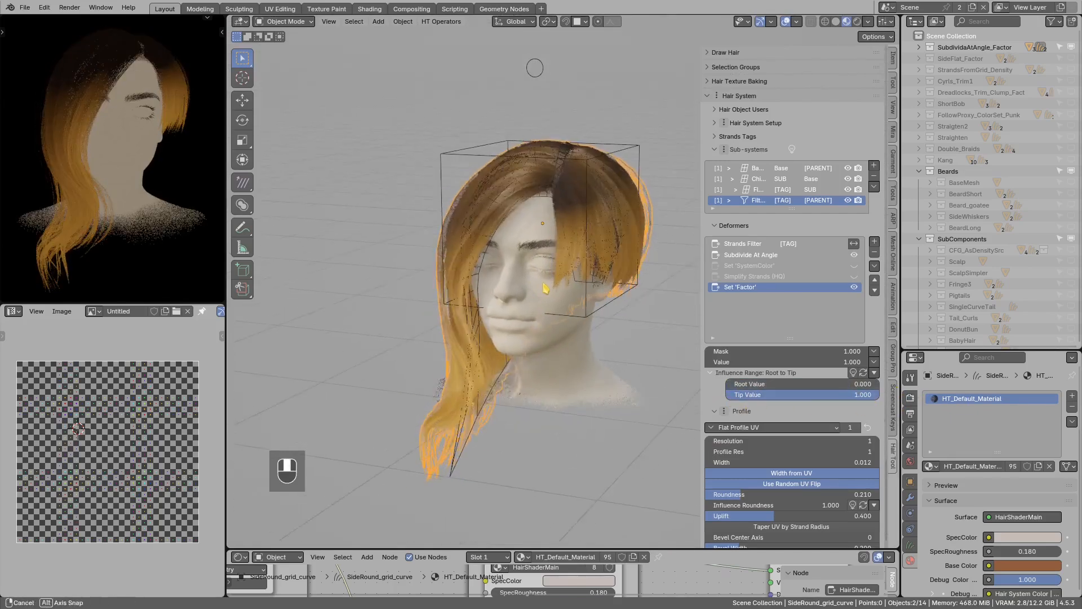
Add a Length Mask to Set 'Factor' with Min 0.4, then switch to SideFlat_Factor.
left_click_drag(556, 266, 594, 283)
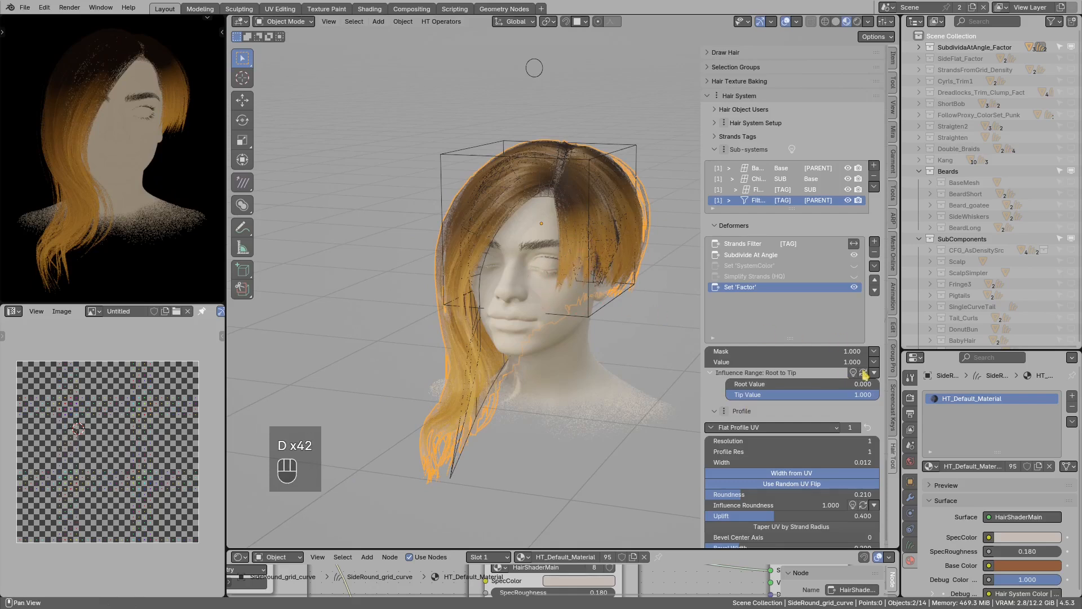
left_click(872, 362)
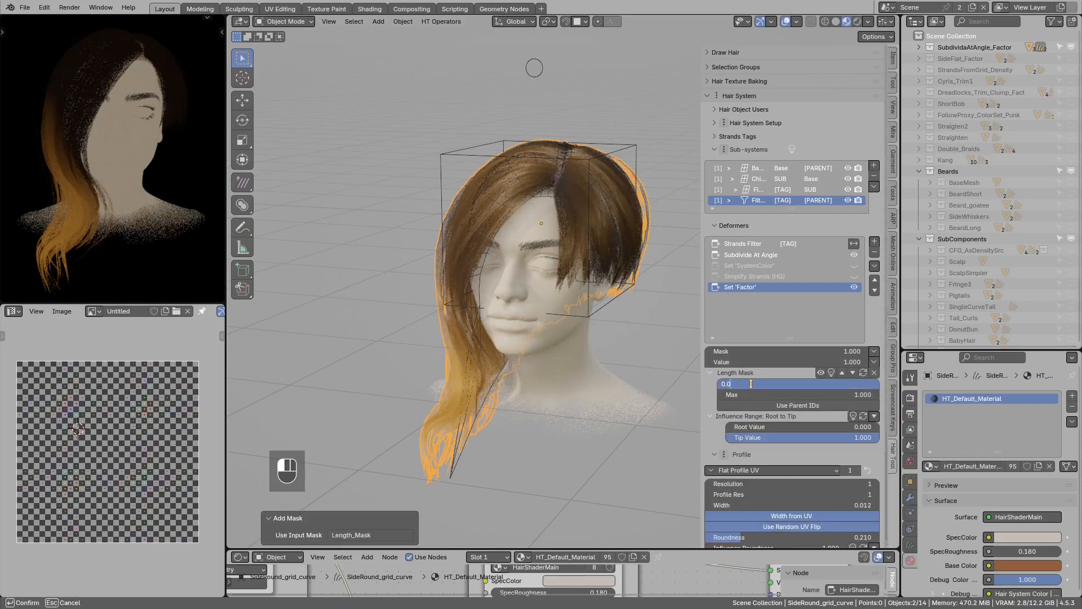
type("0.400")
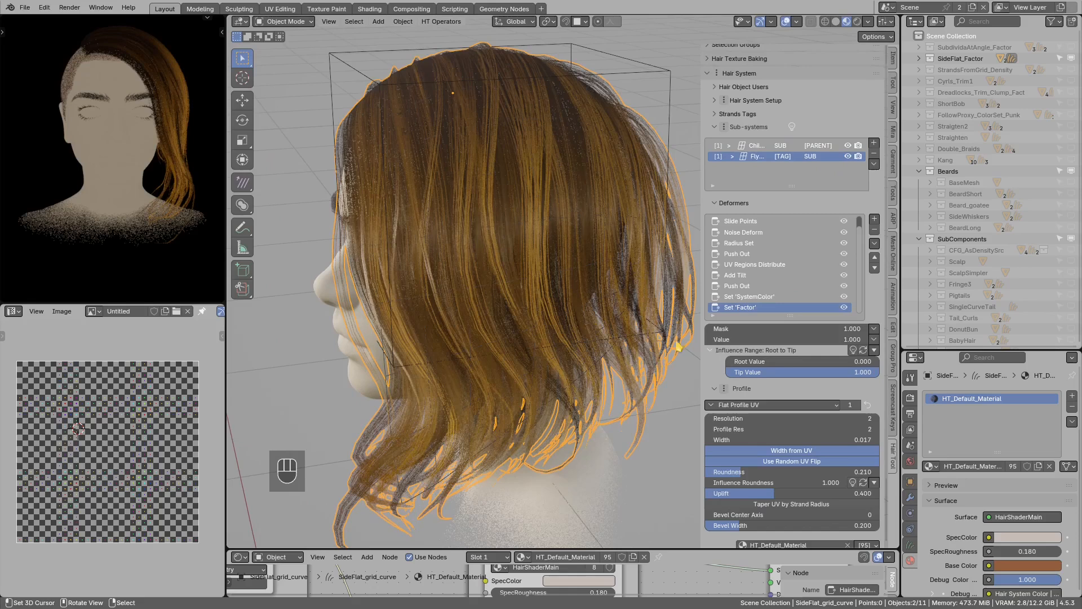
left_click_drag(829, 372, 800, 372)
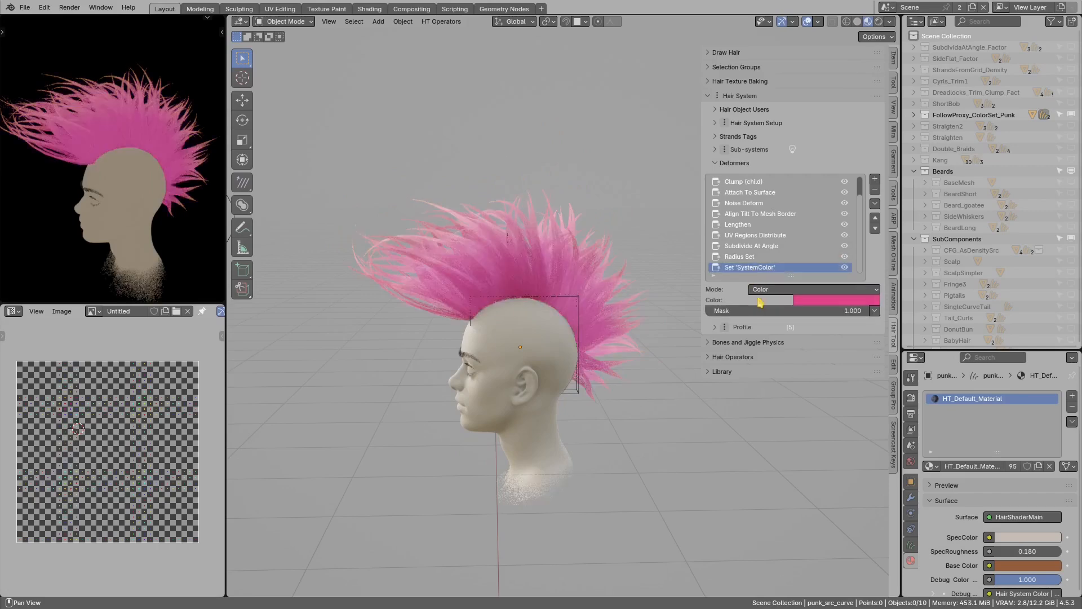
Switch Set 'SystemColor' from HSV to RGB mode and set Red to 1.0.
left_click(812, 289)
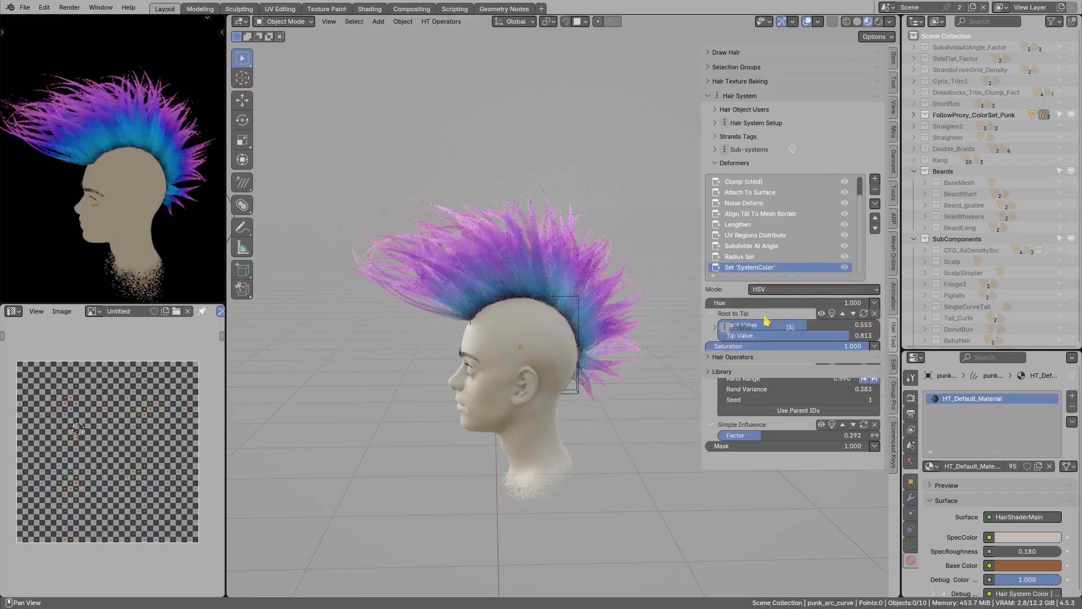
left_click(813, 290)
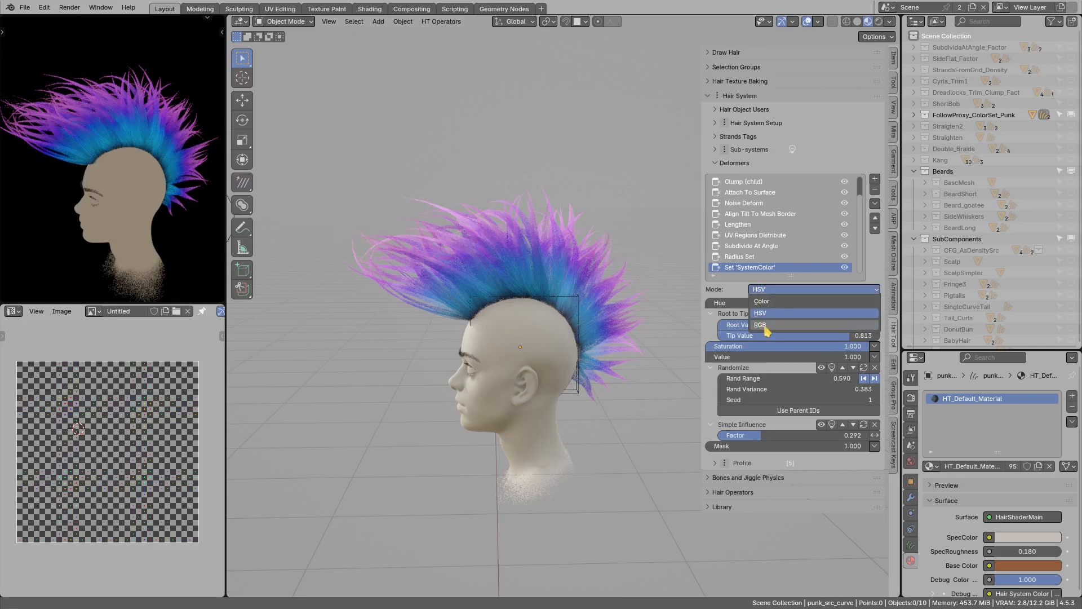
left_click(759, 324)
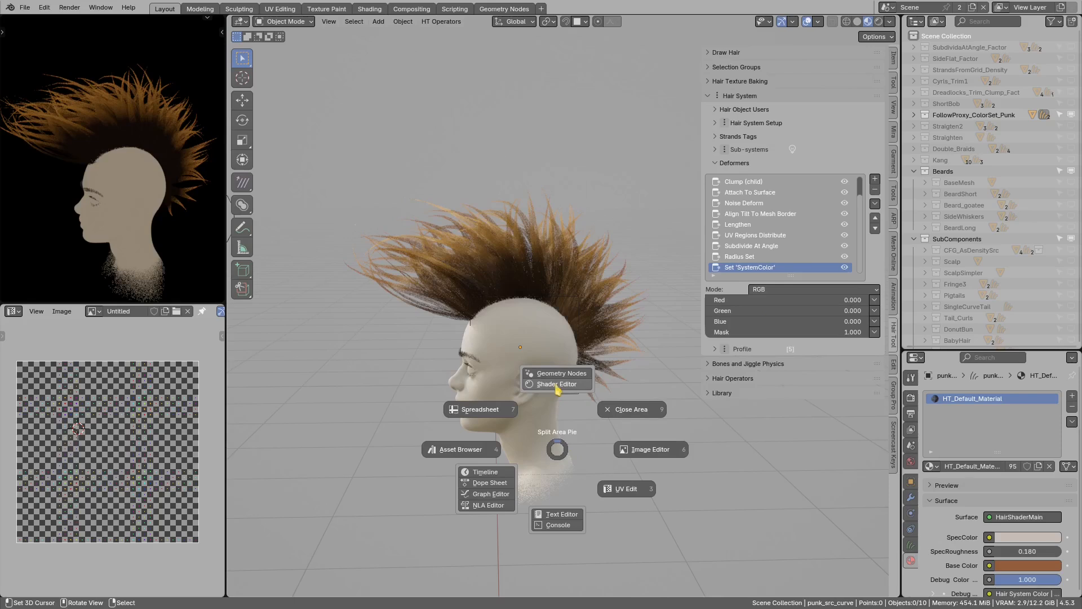
left_click(556, 383)
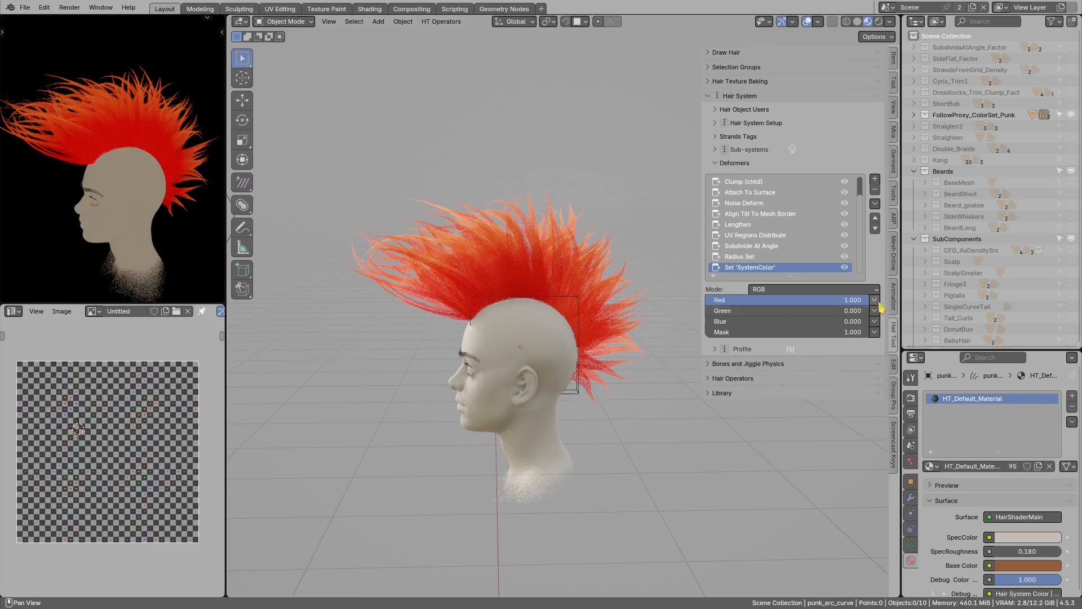
Mask Red with Randomize, Green with Root to Tip range, and Blue with a Length Mask.
left_click(874, 300)
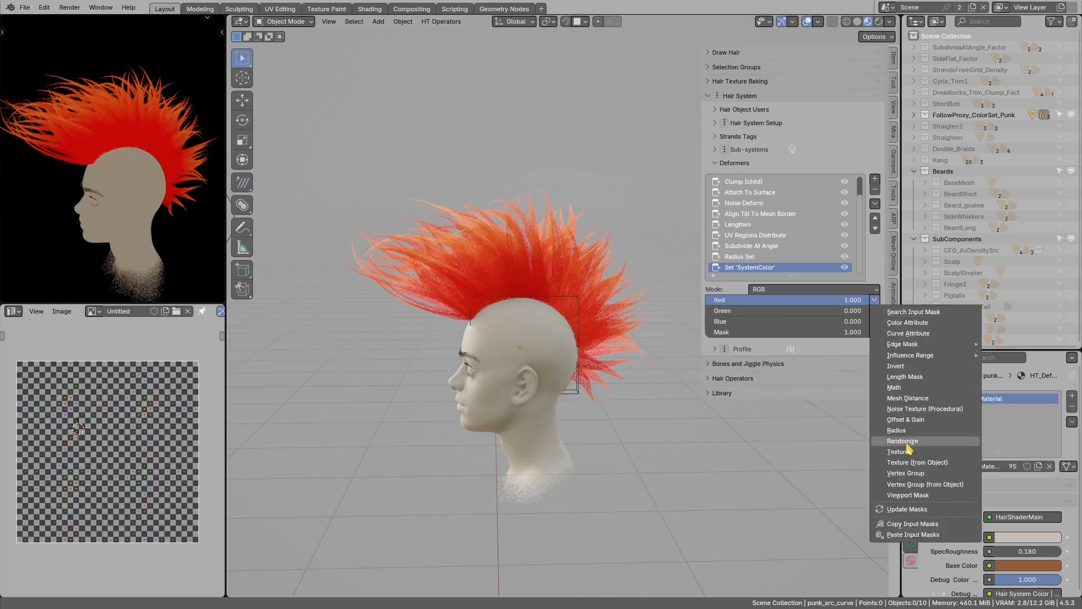
left_click(902, 441)
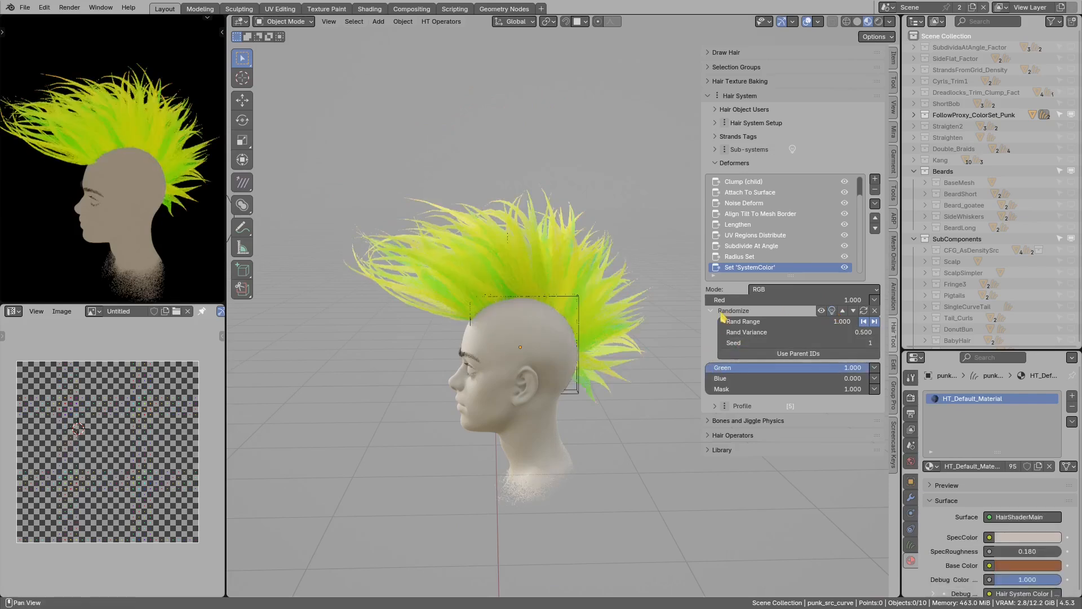
left_click(873, 321)
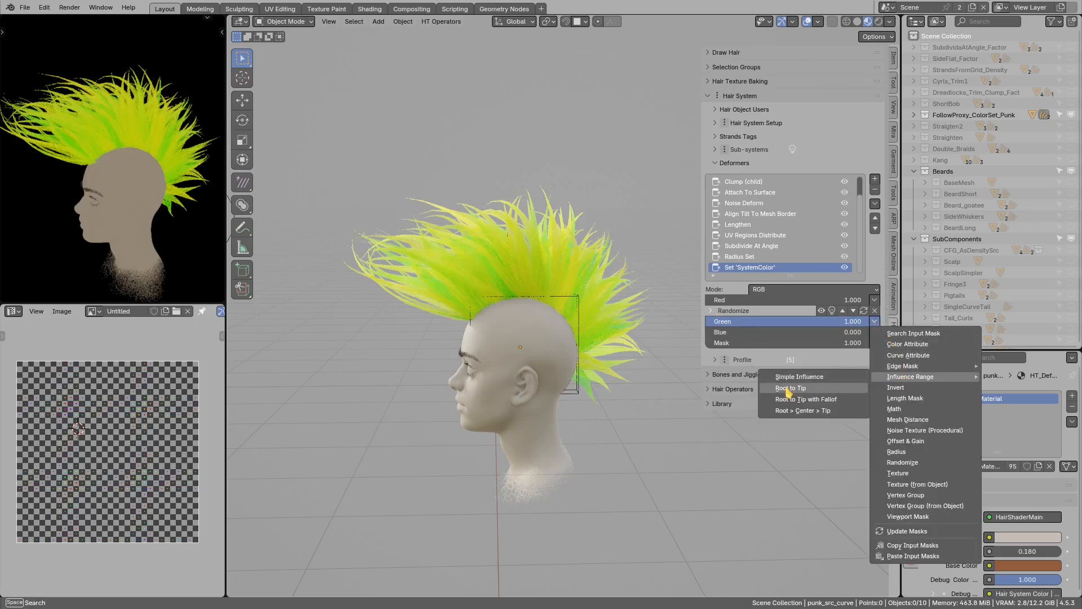
left_click(791, 387)
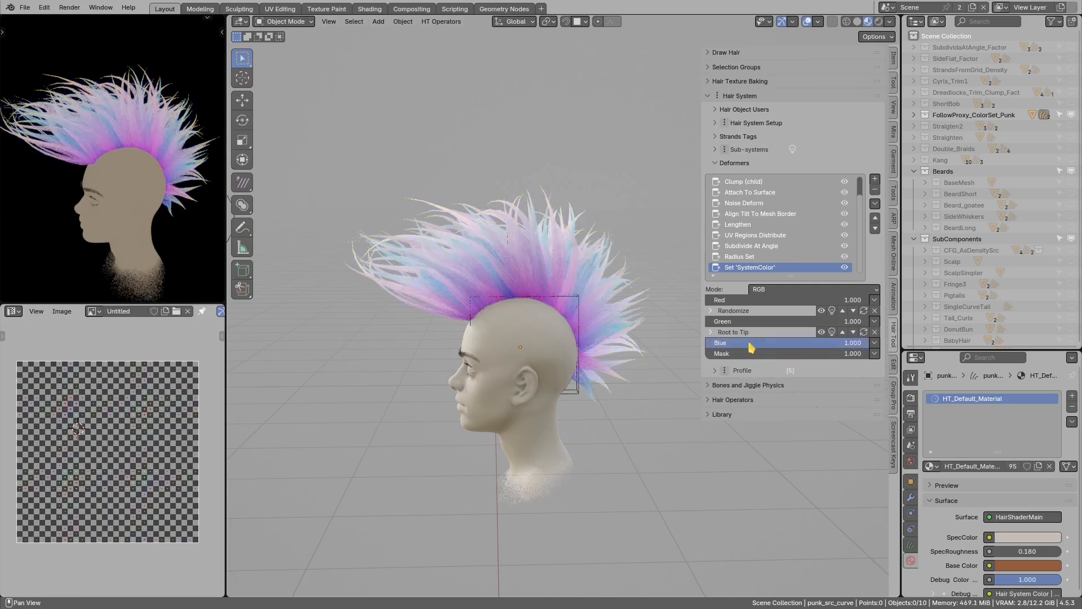
left_click(873, 343)
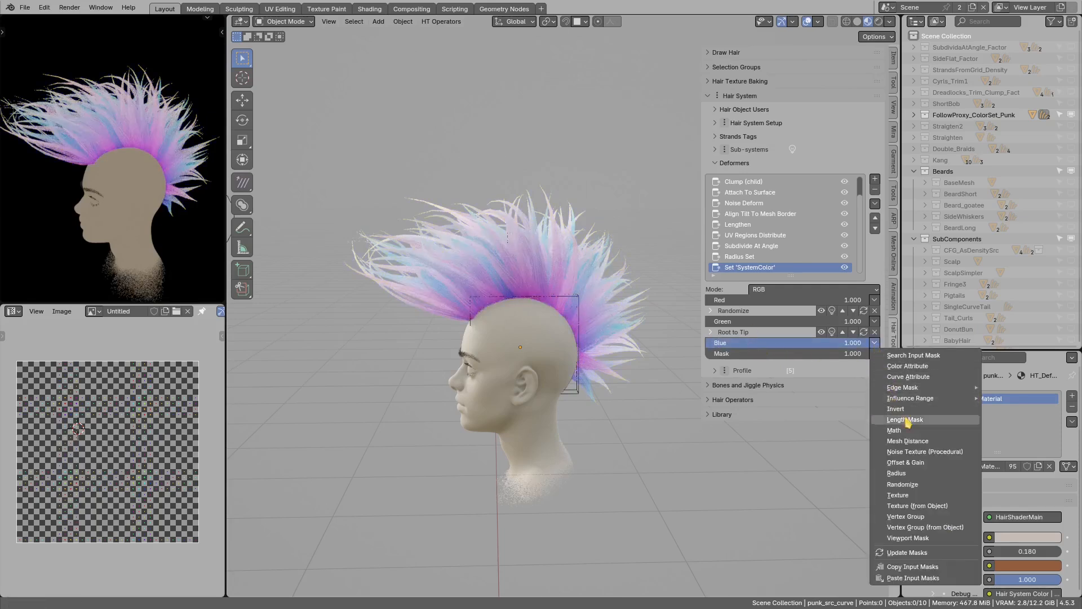
left_click(905, 419)
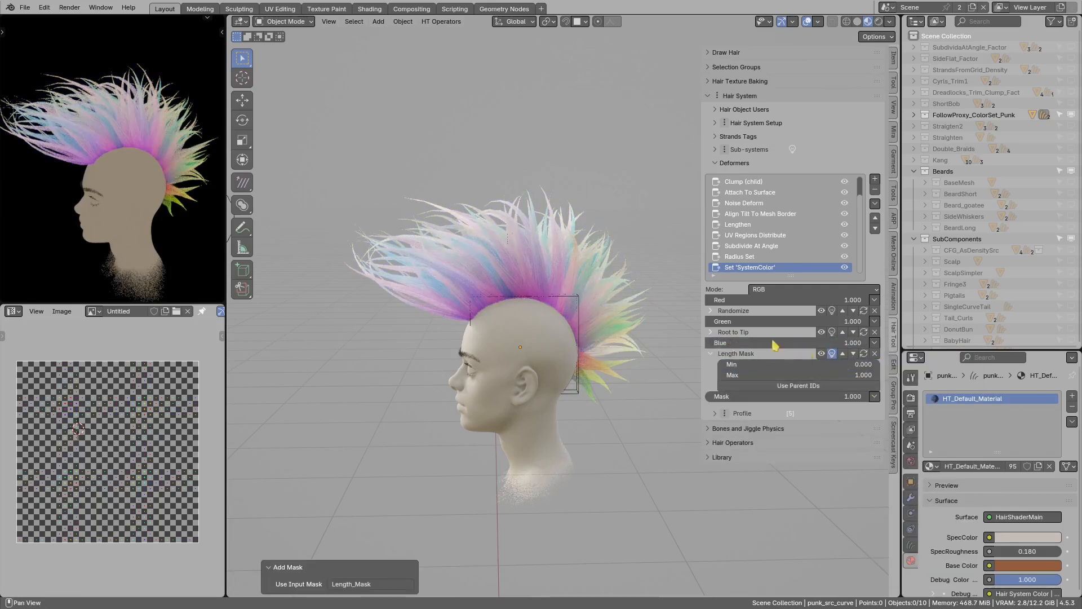